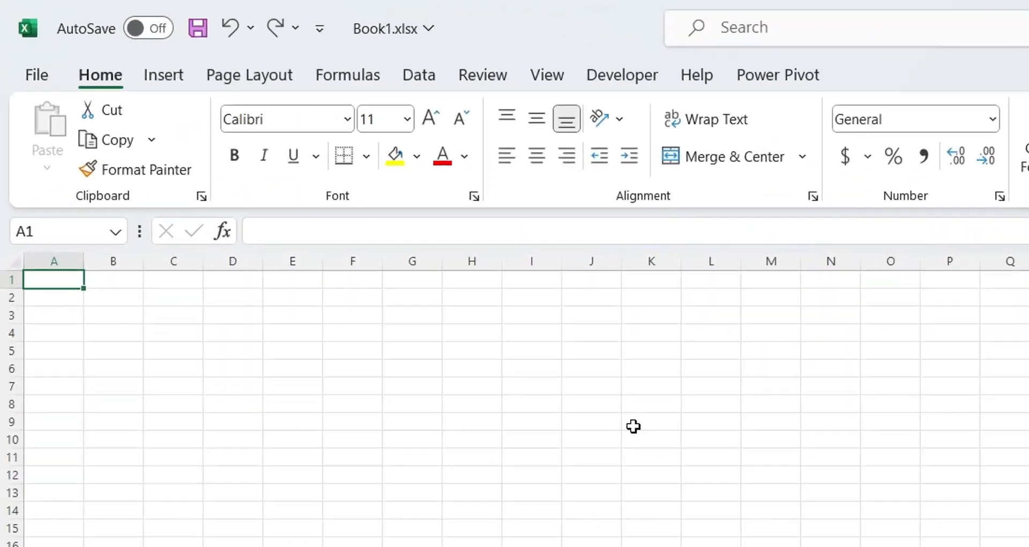
# - Enter headers Day, Investment, Return in A1:C1, days 1–3 in A and 100 as the initial investment
pyautogui.write('Day')
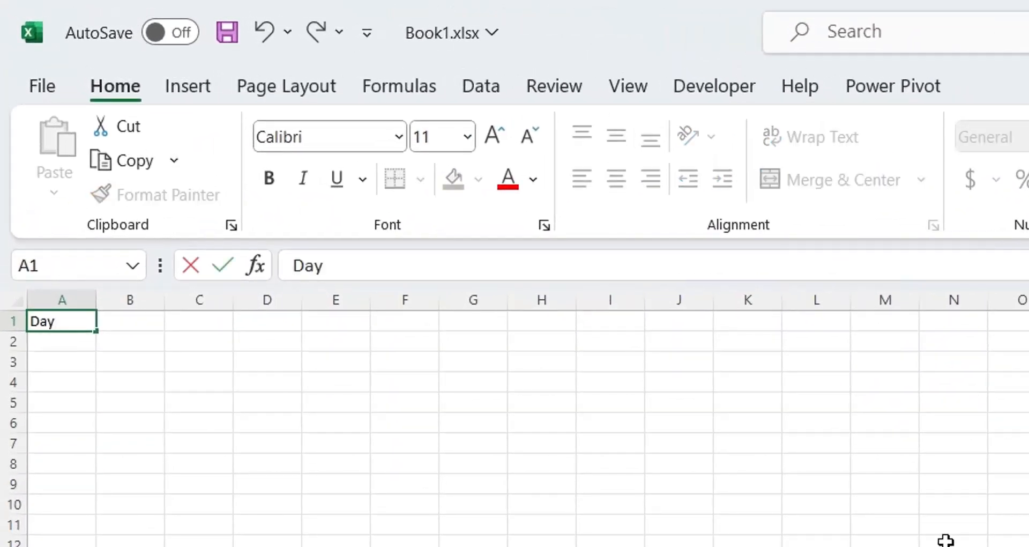
pyautogui.write('2')
pyautogui.click(61, 381)
pyautogui.write('3')
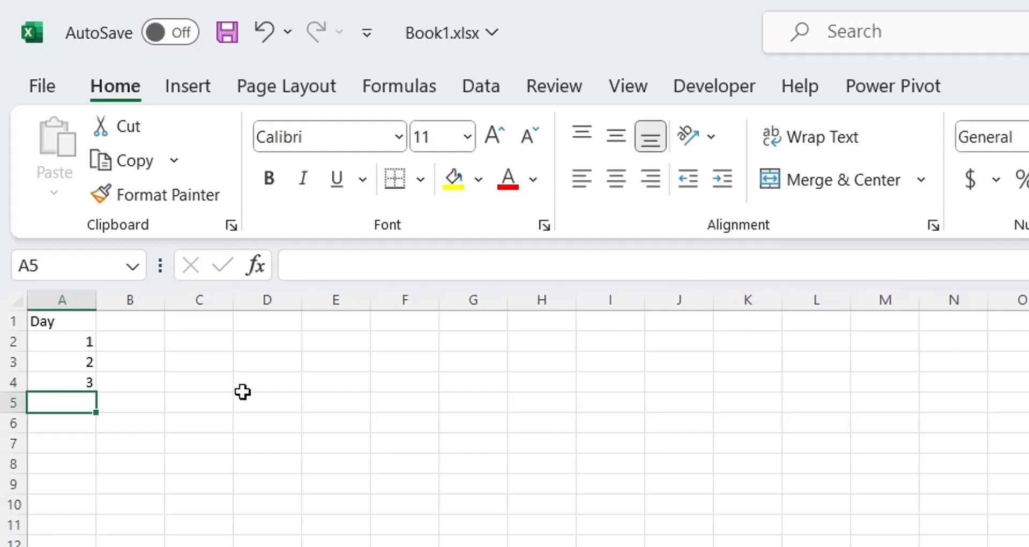
pyautogui.click(130, 320)
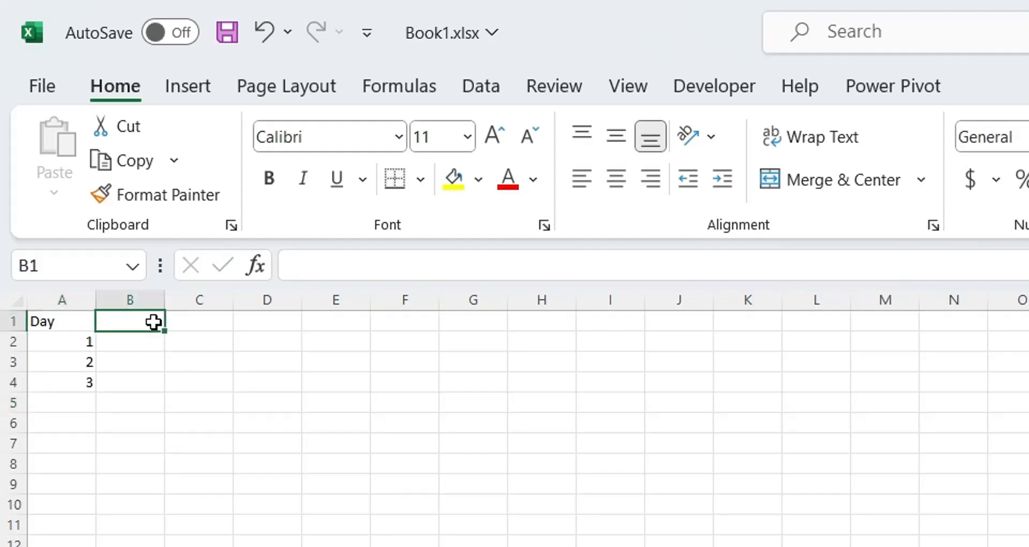
pyautogui.write('Investmen')
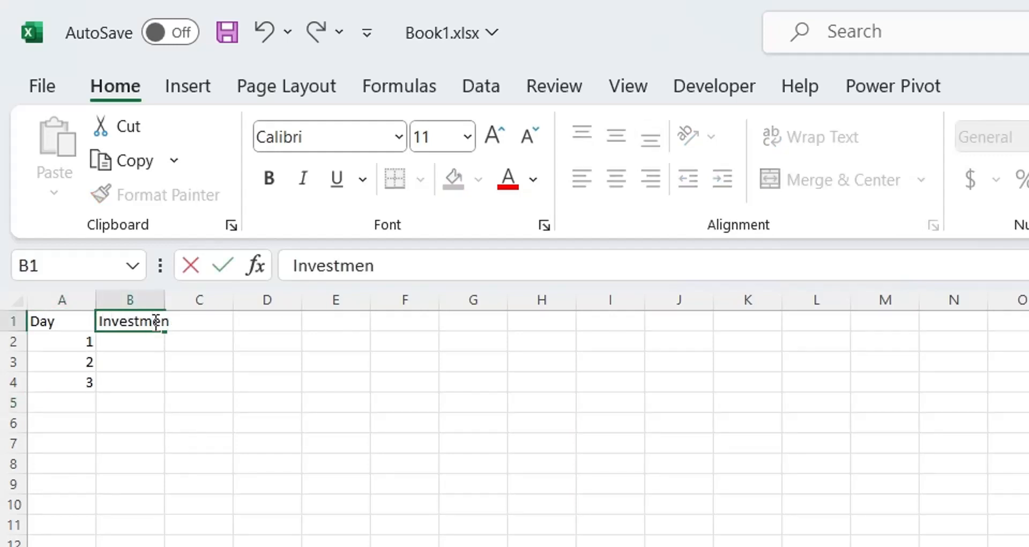
pyautogui.press('enter')
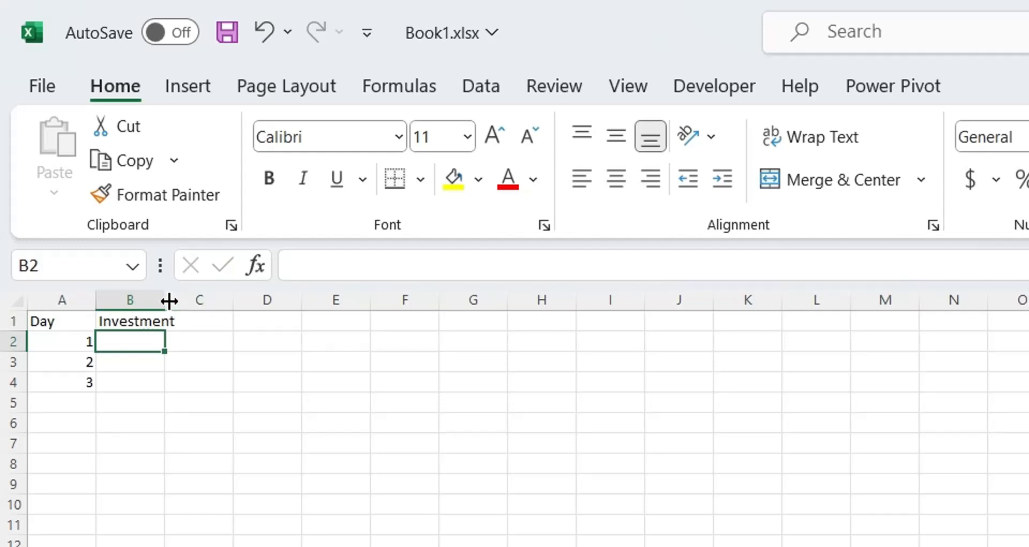
pyautogui.write('10')
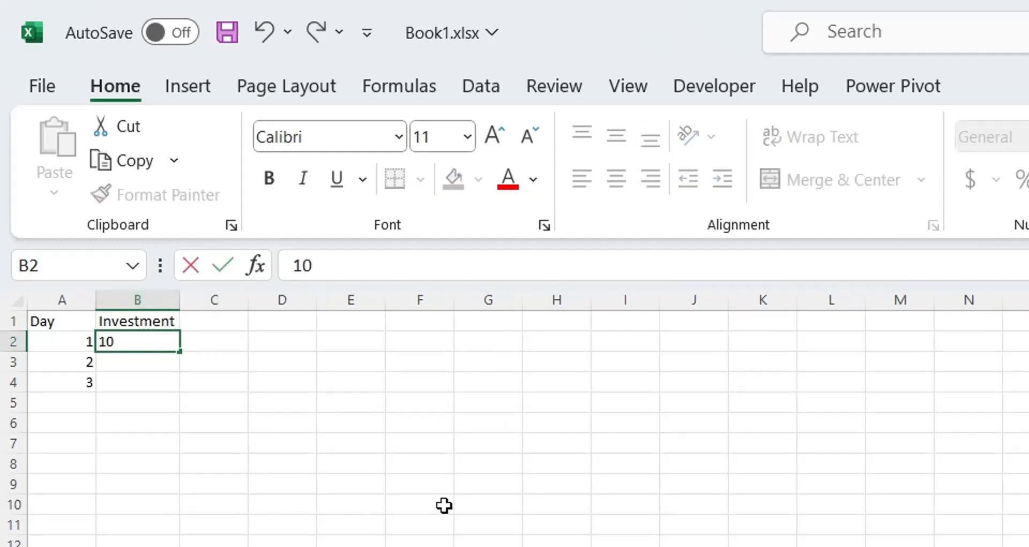
pyautogui.write('100')
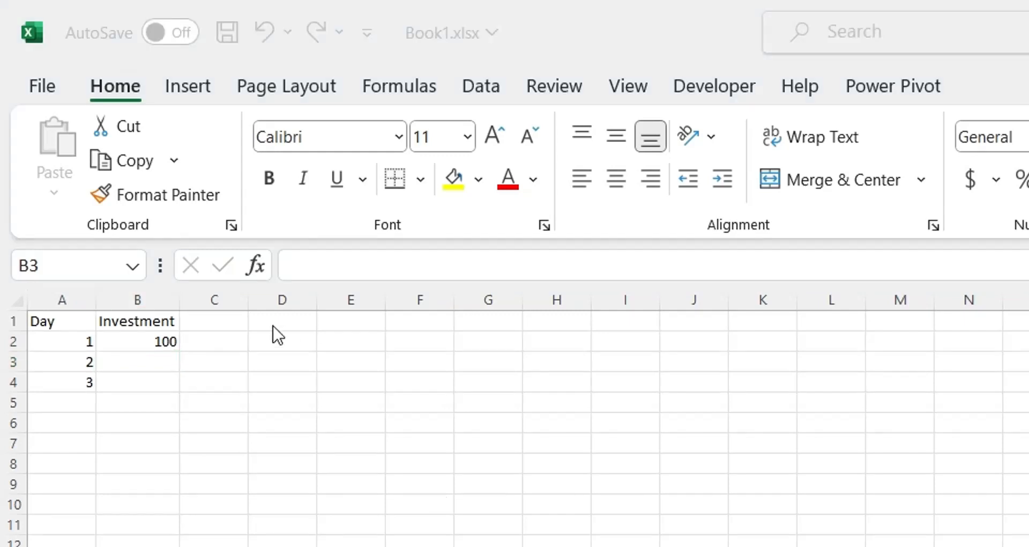
pyautogui.click(214, 320)
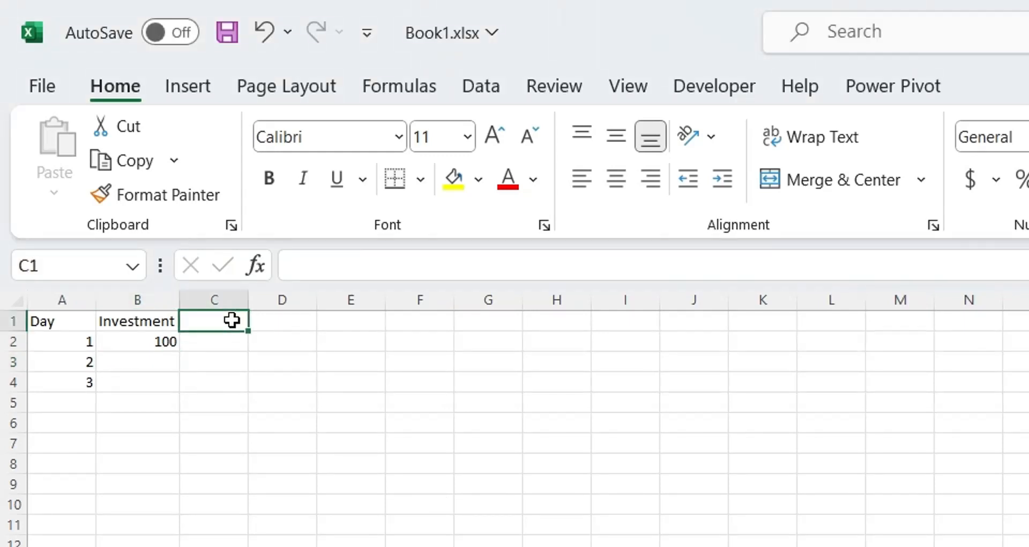
pyautogui.write('Return')
pyautogui.click(213, 341)
pyautogui.write('10')
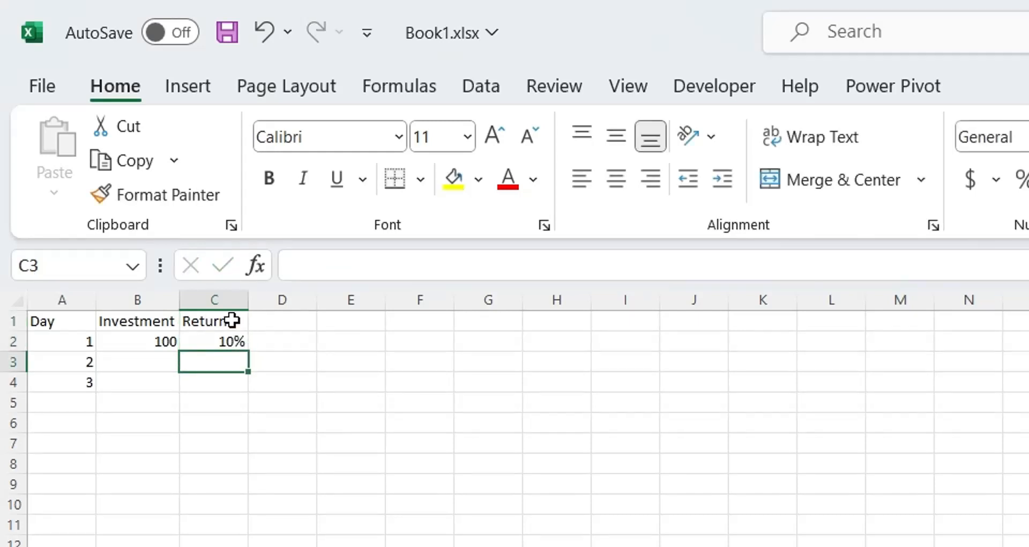
# - Make the first return -10% and set C3 to =+C2+0.1% so each day's return rises by 0.1%
pyautogui.doubleClick(212, 341)
pyautogui.write('-10')
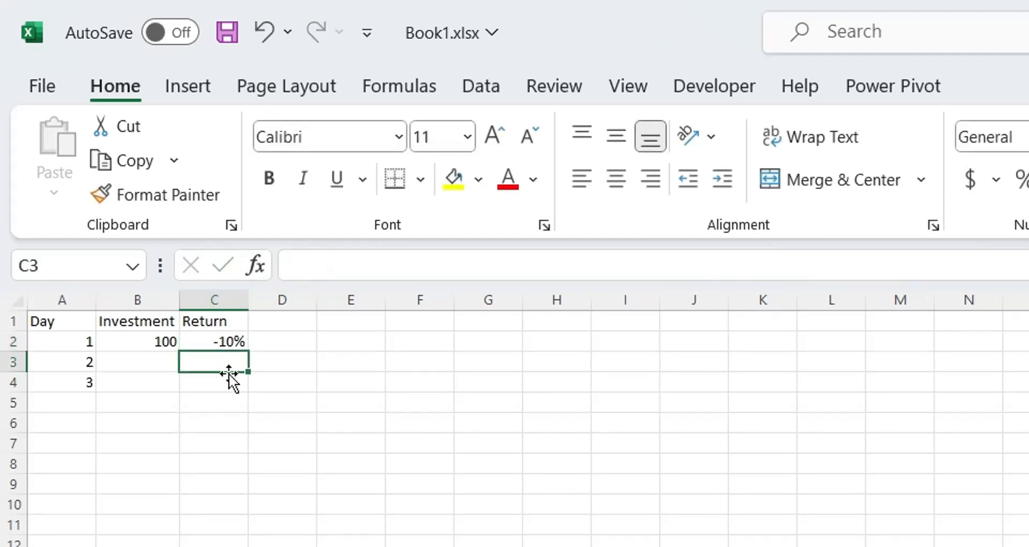
pyautogui.write('+C2')
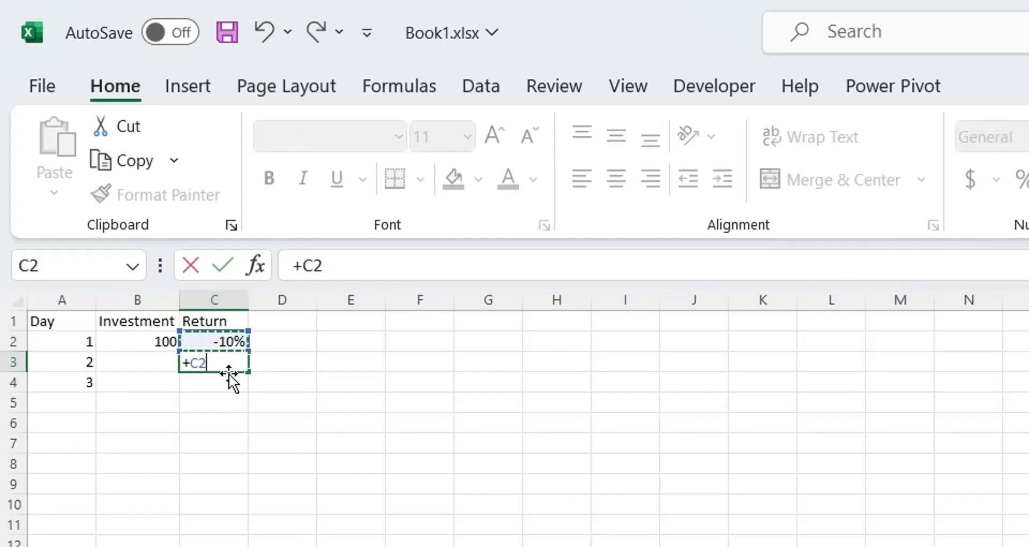
pyautogui.write('+')
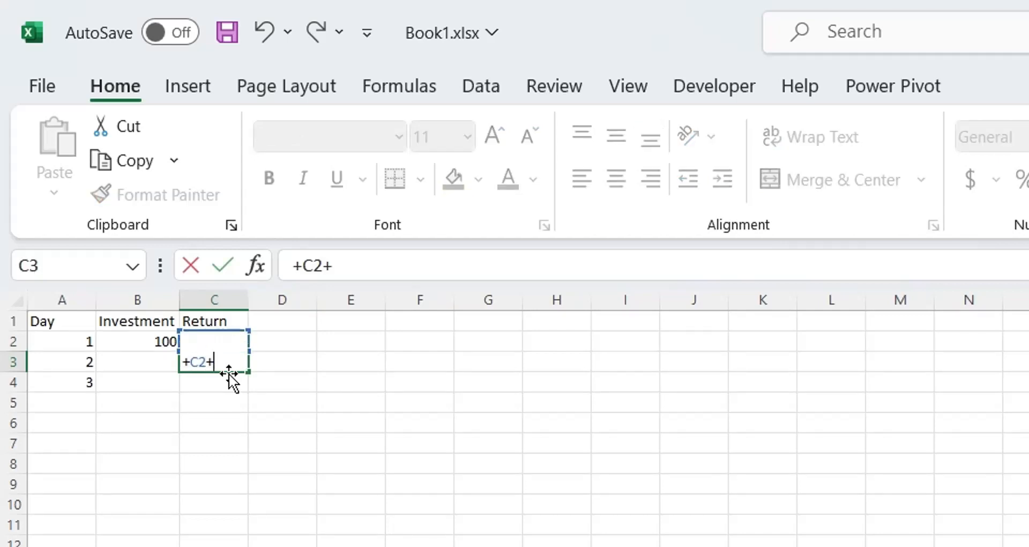
pyautogui.write('0.')
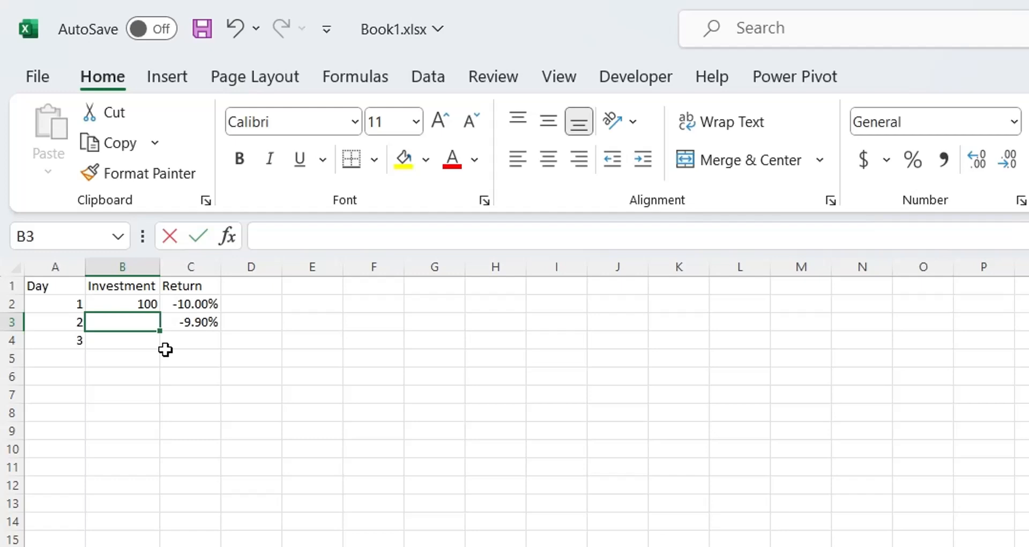
# - Enter =+B2+B2*C3 in B3 and fill the formulas down to row 202
pyautogui.write('+B2')
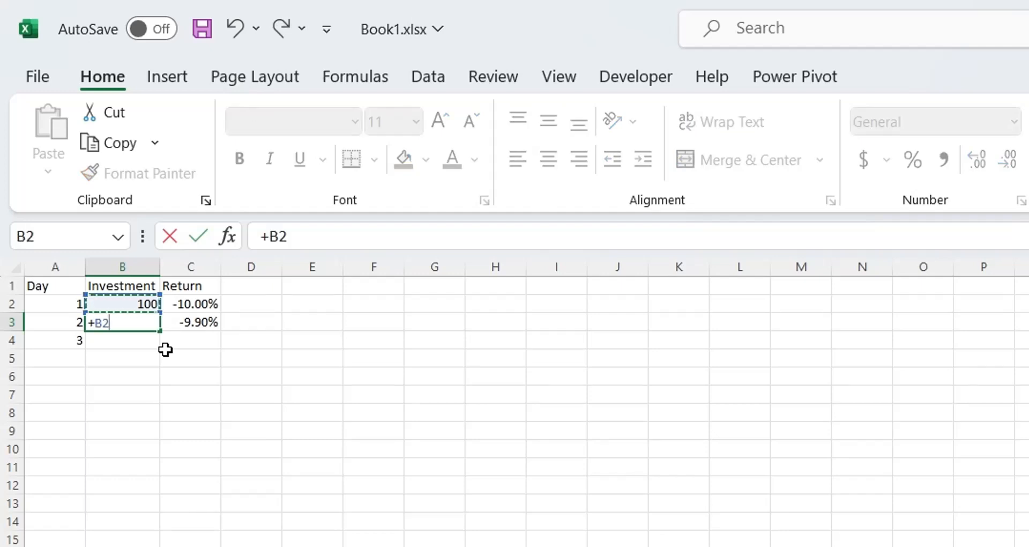
pyautogui.write('+B2')
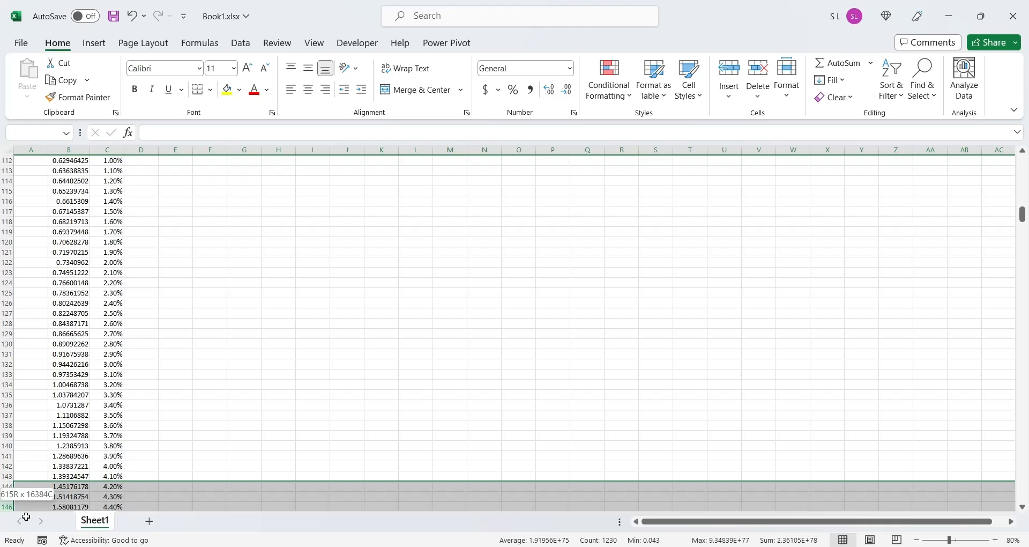
pyautogui.scroll(-3)
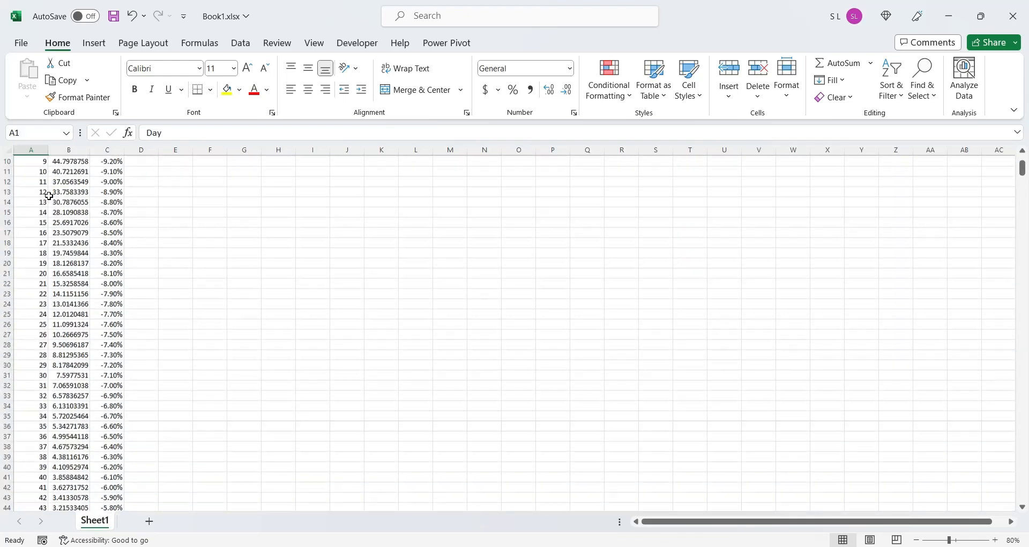
# - Show the Investment column to four decimals and check the compounding formula in a cell
pyautogui.click(69, 150)
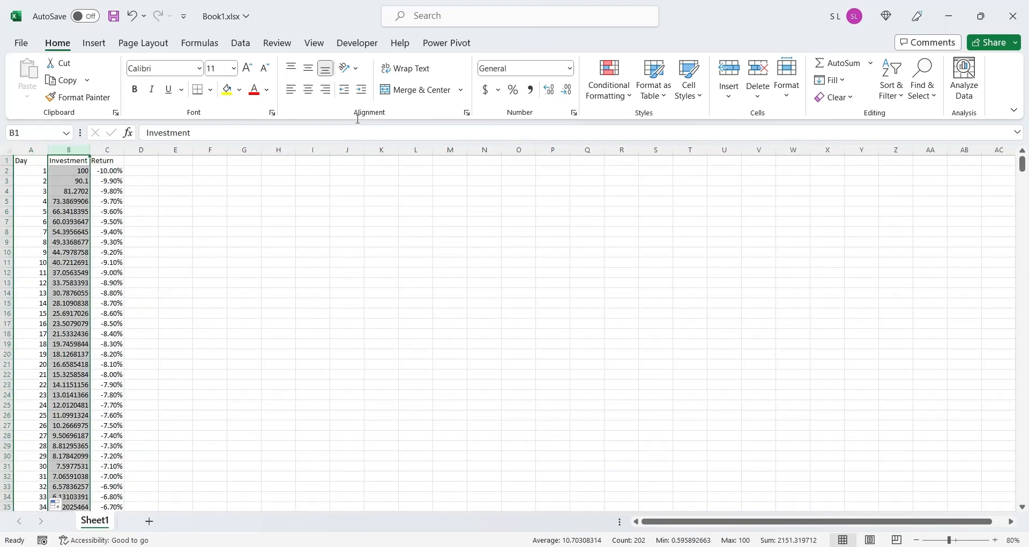
pyautogui.click(566, 90)
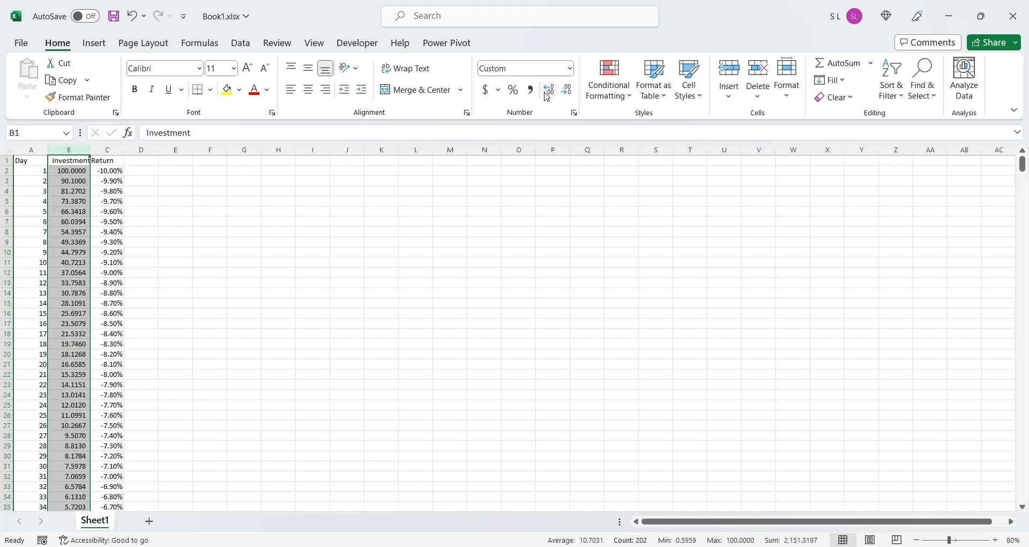
pyautogui.click(68, 211)
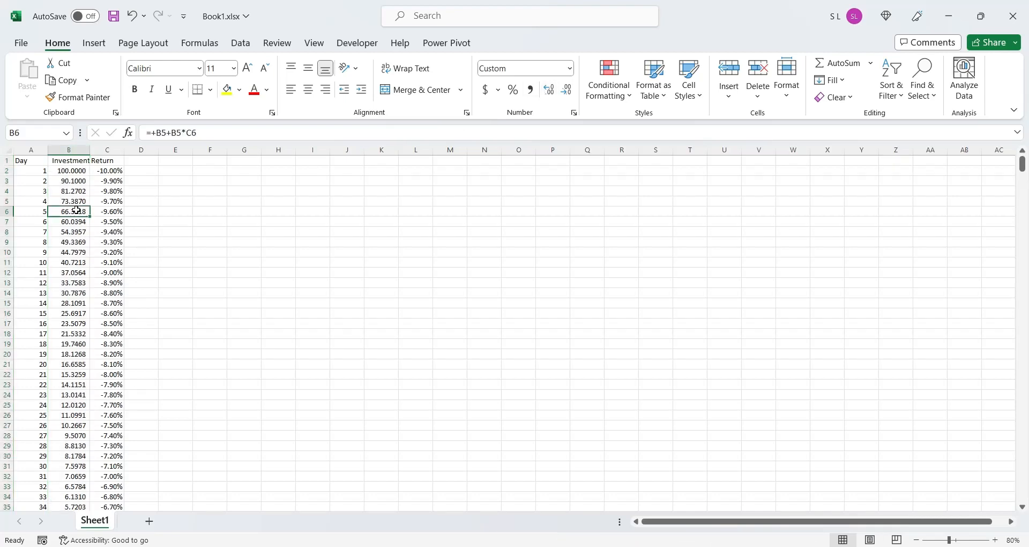
pyautogui.click(68, 160)
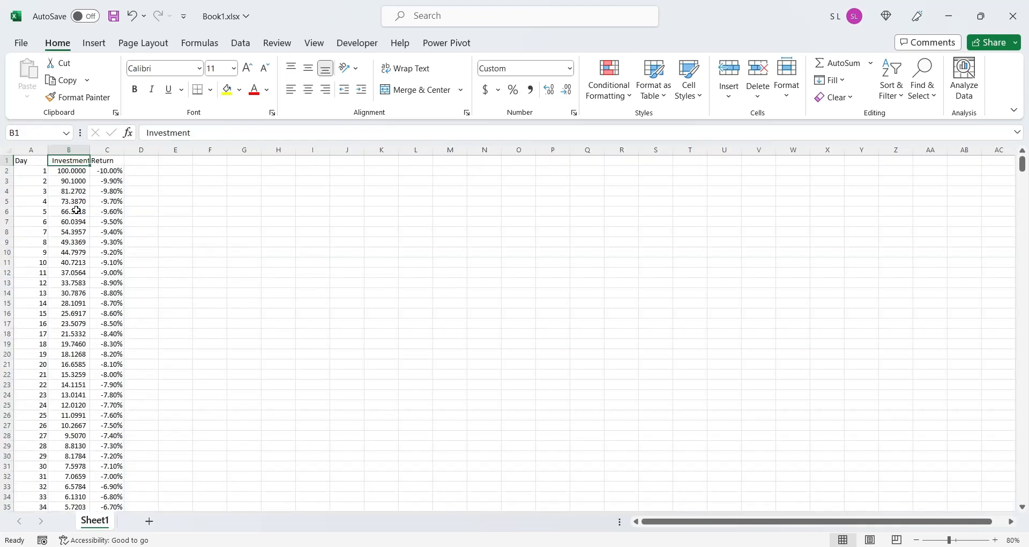
pyautogui.click(30, 171)
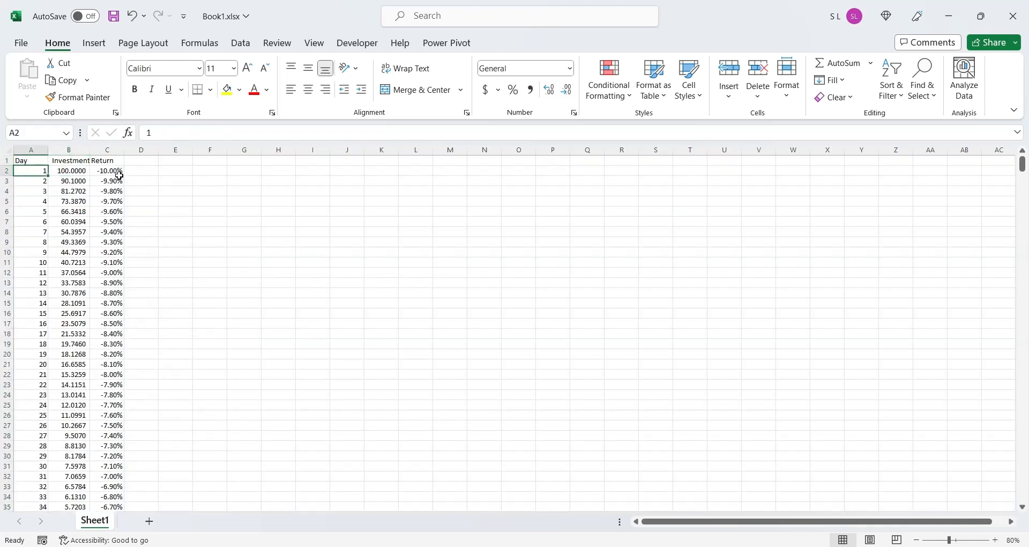
pyautogui.click(682, 77)
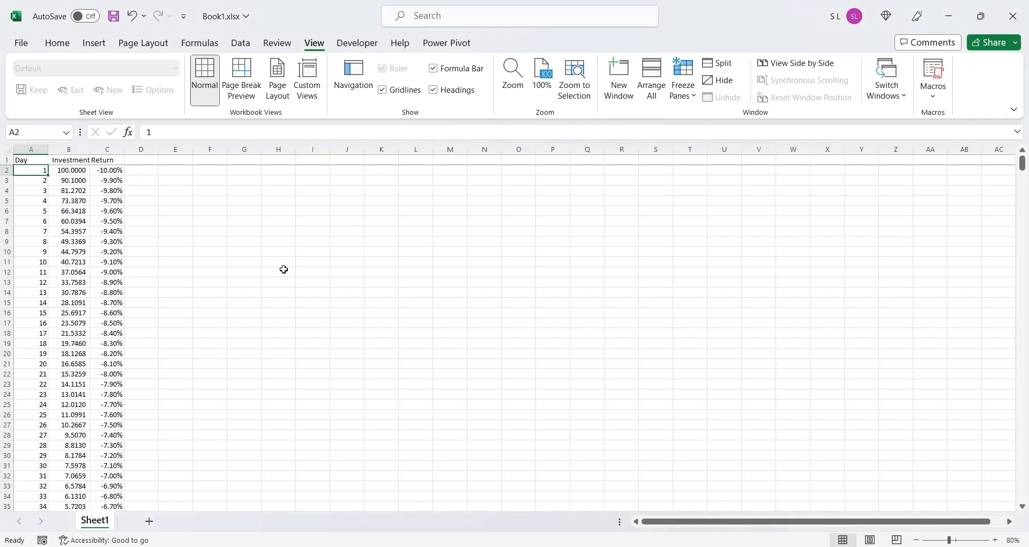
# - Insert a line chart of the Return column across all 201 days
pyautogui.click(57, 43)
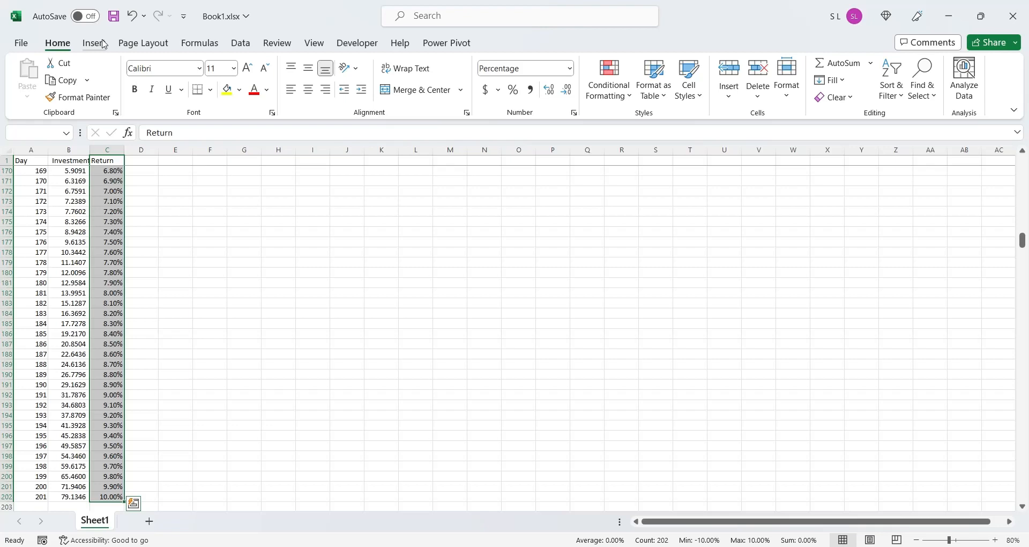
pyautogui.click(93, 43)
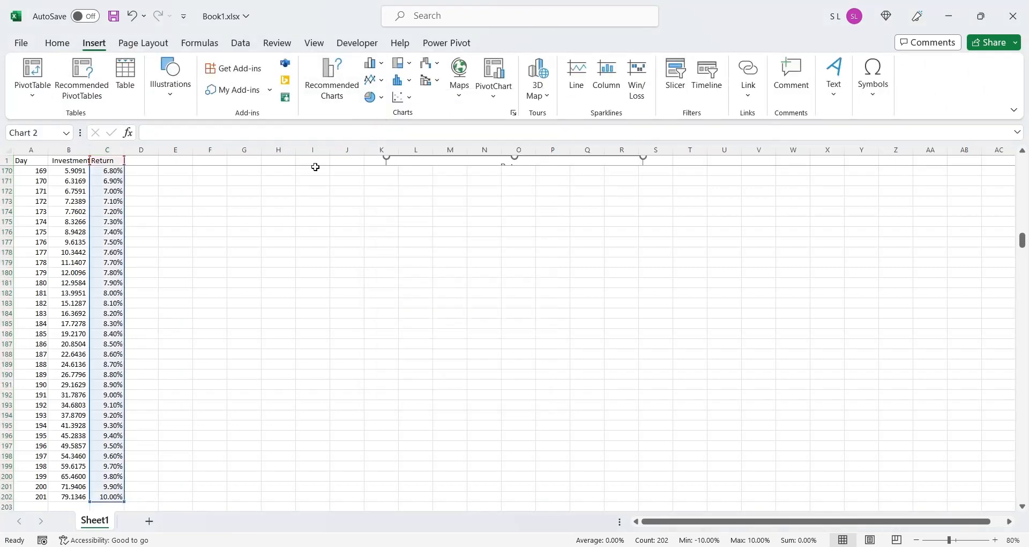
pyautogui.click(381, 159)
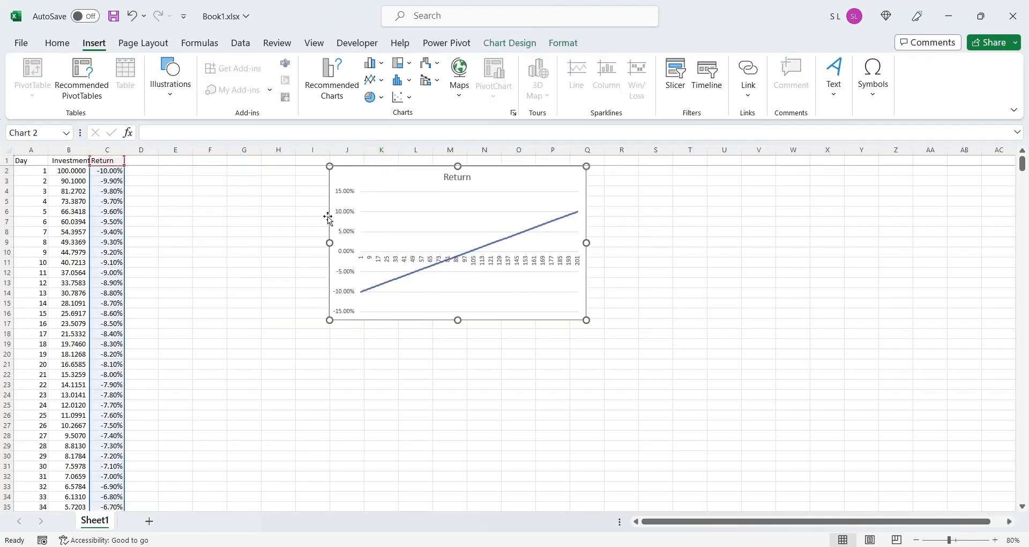
pyautogui.click(140, 163)
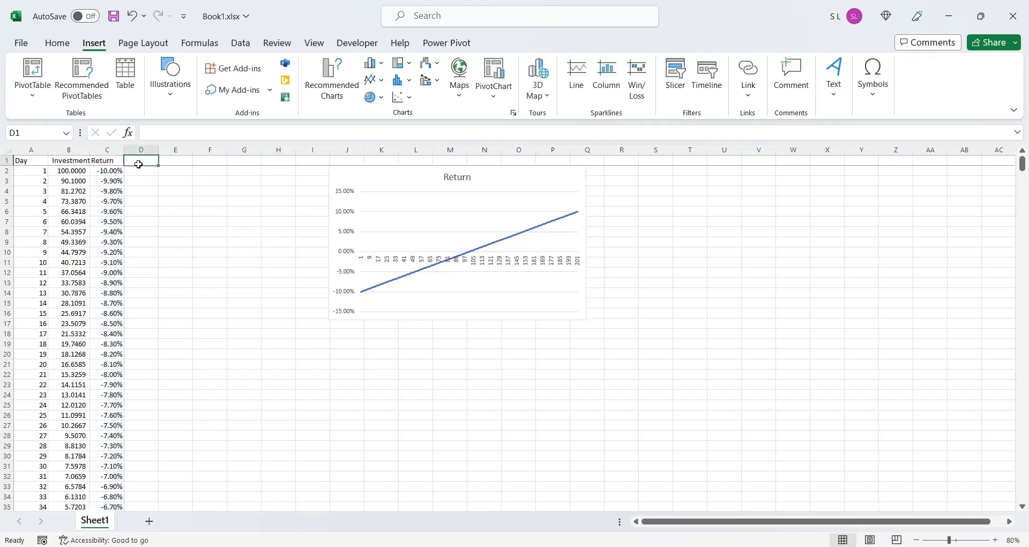
# - Add a Log Return header in D1 and enter =LN(1+C2) in D2
pyautogui.write('Log T')
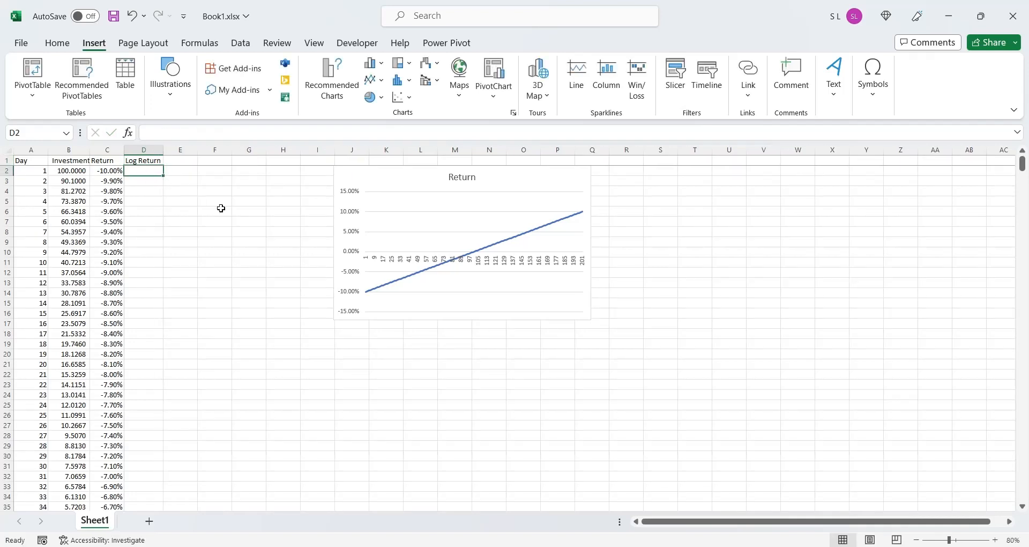
pyautogui.write('=l')
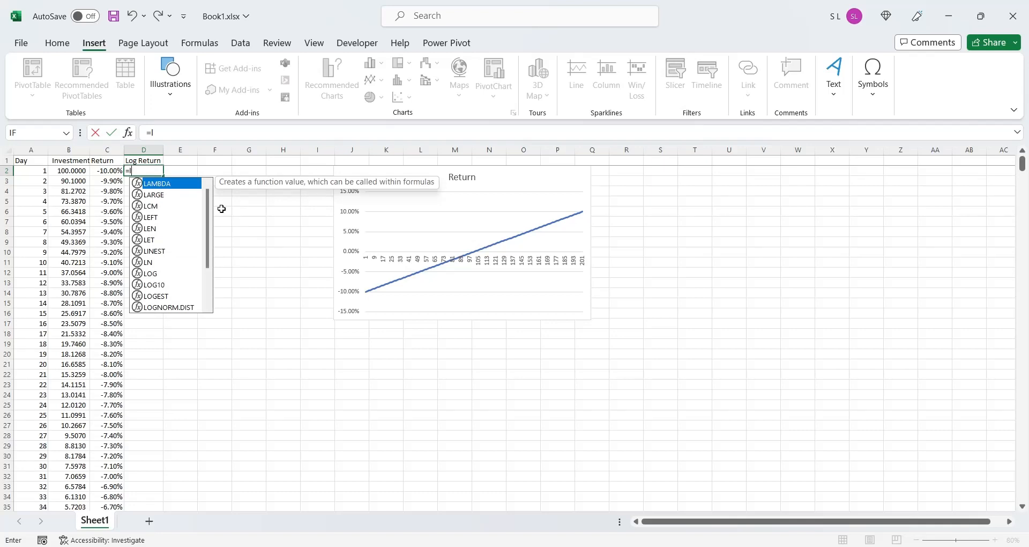
pyautogui.write('ln(')
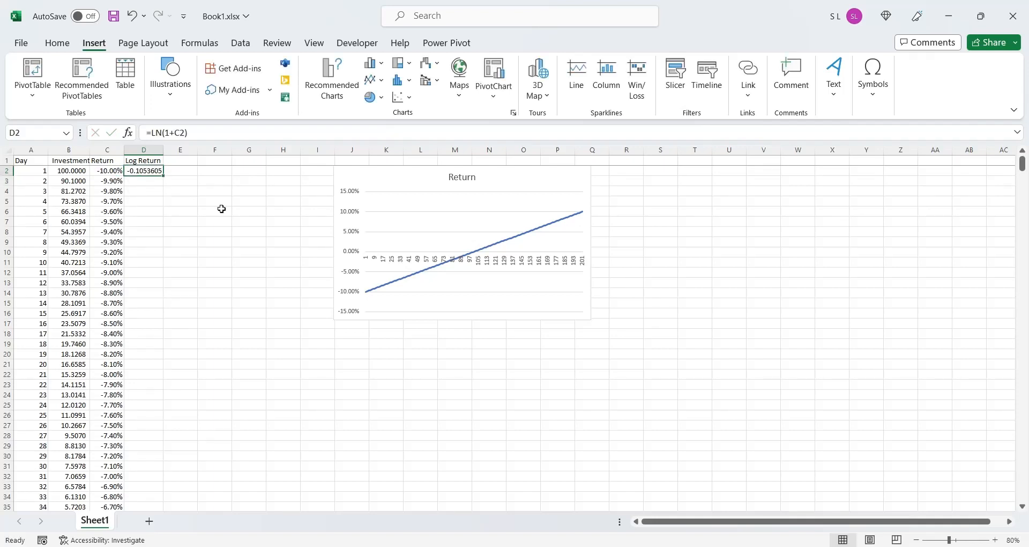
# - Format the log returns as two-decimal percentages and fill the formula down all rows
pyautogui.click(57, 43)
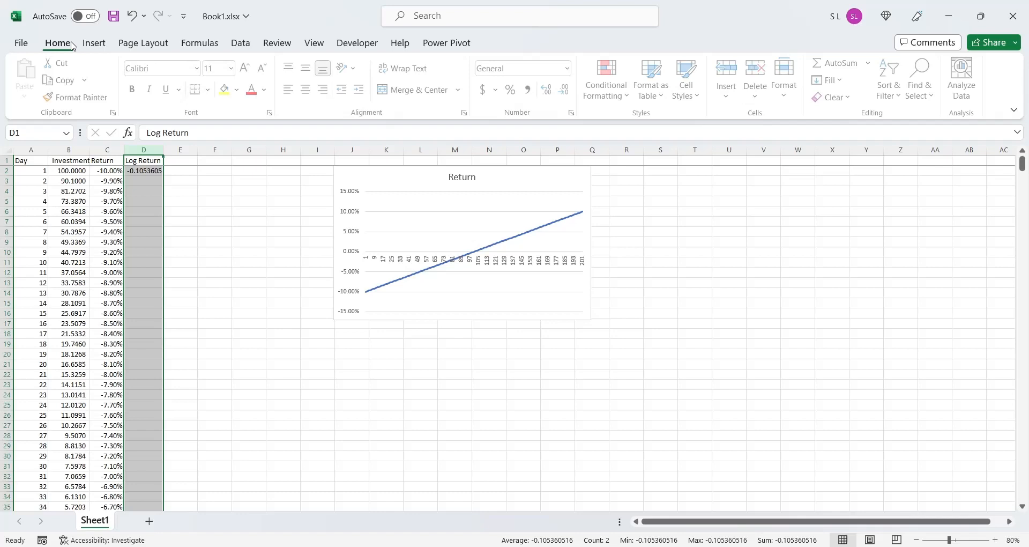
pyautogui.click(549, 90)
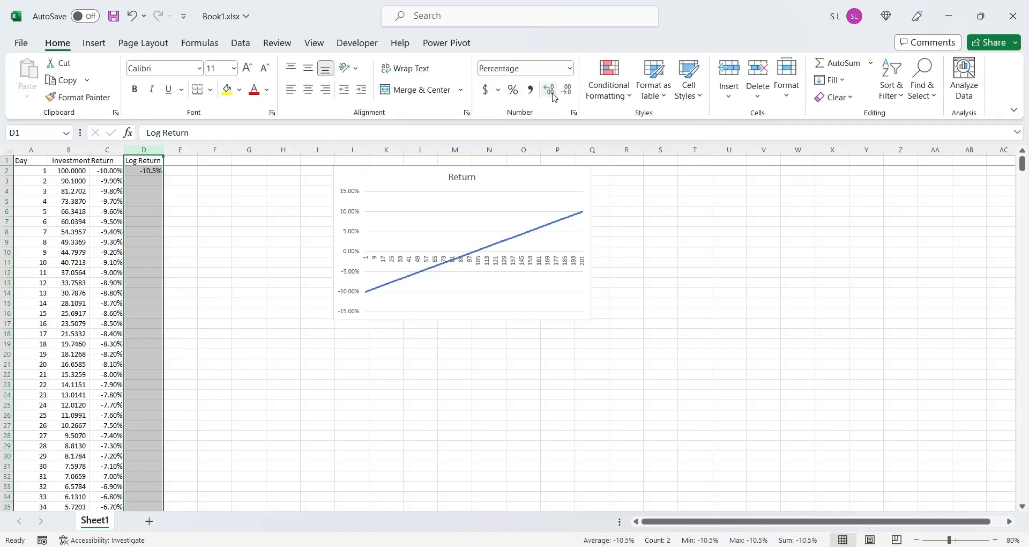
pyautogui.click(549, 90)
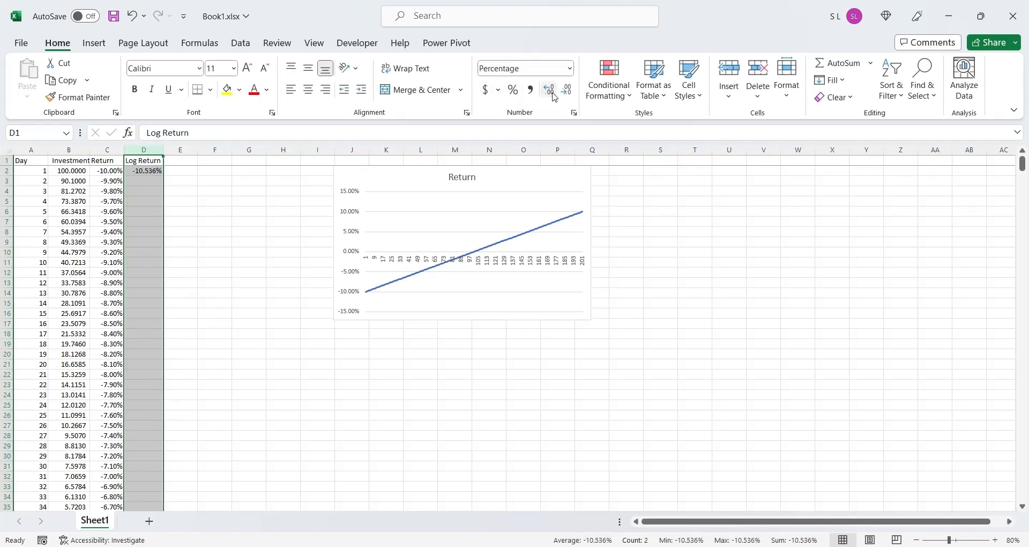
pyautogui.click(549, 90)
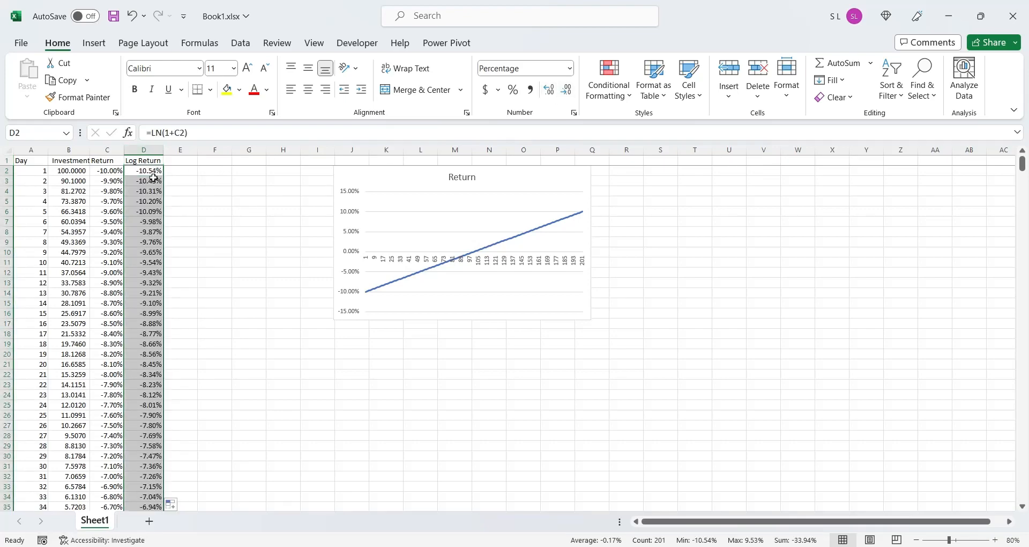
pyautogui.scroll(-3)
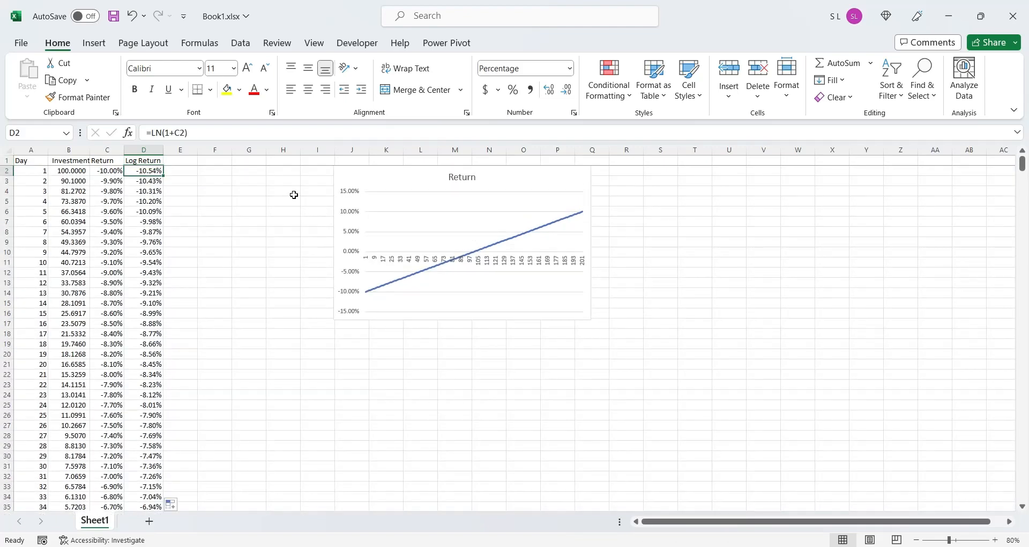
# - Add Log Return as a second chart series and colour columns C and D red
pyautogui.click(460, 250)
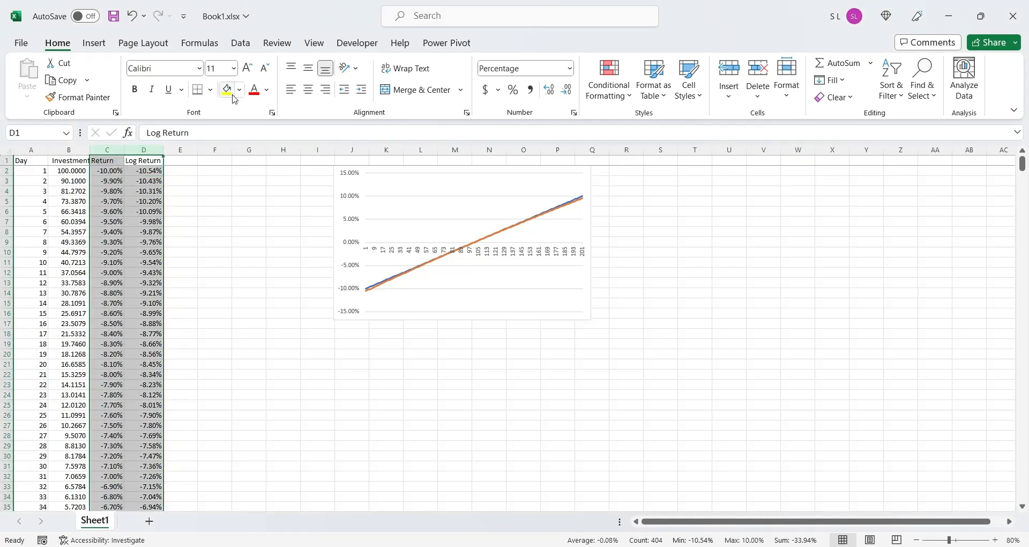
pyautogui.click(267, 90)
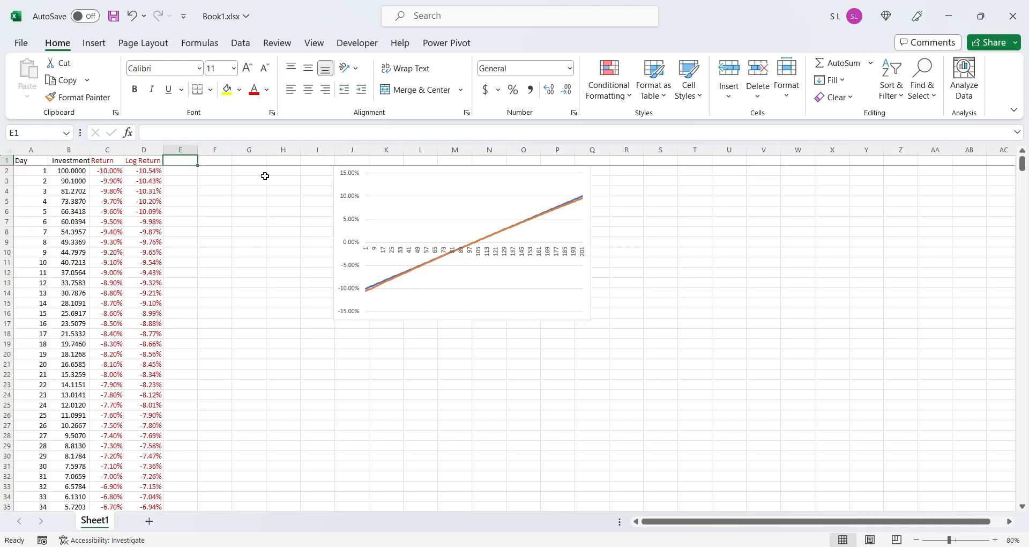
# - Add a 1+R header in E1, enter =1+C2 in E2 and fill it down column E
pyautogui.write('1+R')
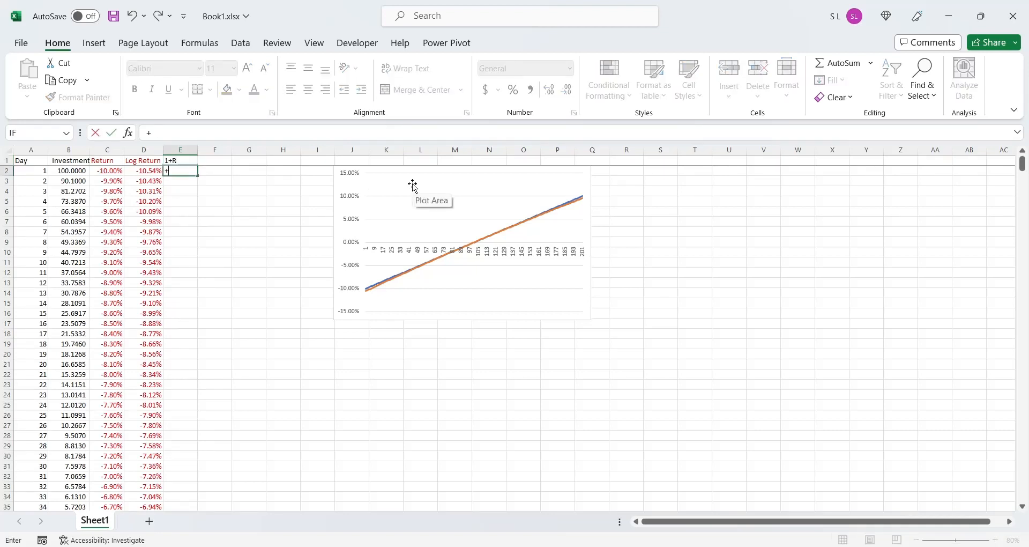
pyautogui.write('1+')
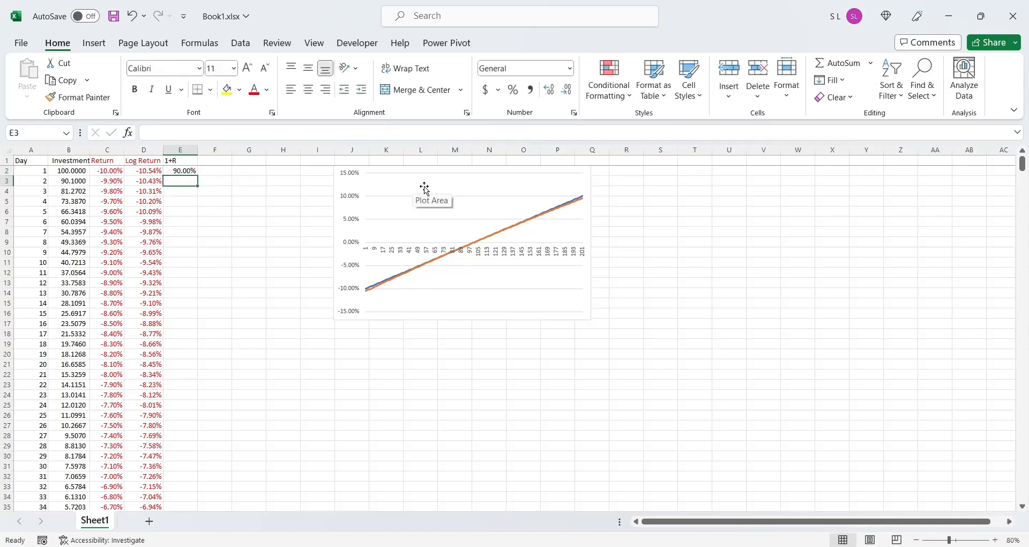
pyautogui.click(179, 150)
pyautogui.write('P')
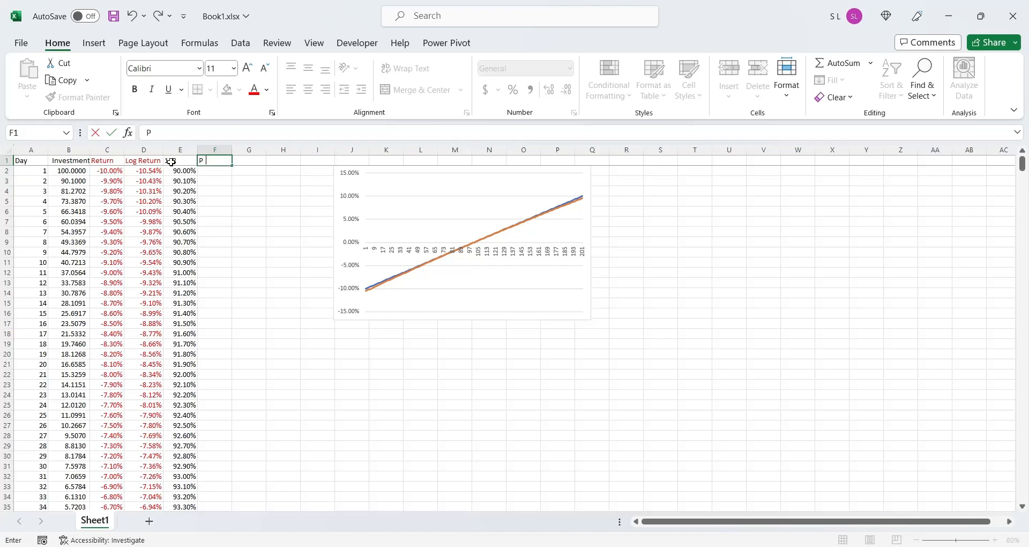
# - Add a Product (1+R) header in F1 and enter =PRODUCT($E$2:E2)-1 in F2
pyautogui.write('roduct (1+R')
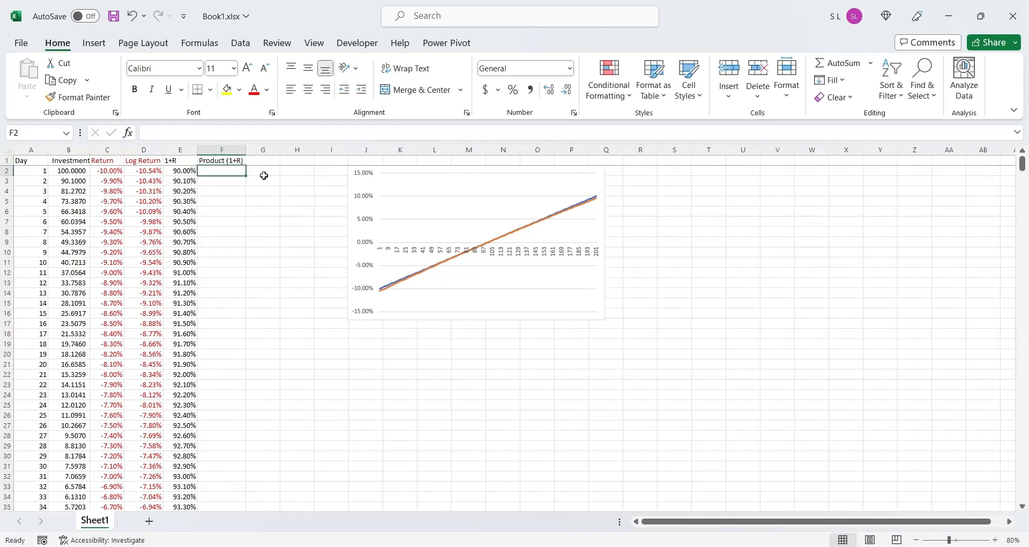
pyautogui.write('=product(D2')
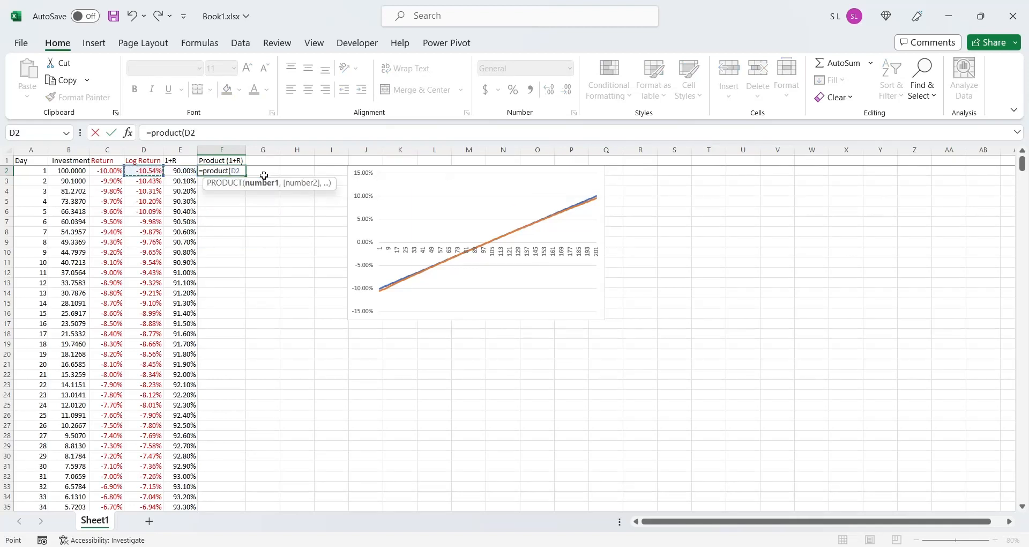
pyautogui.click(179, 171)
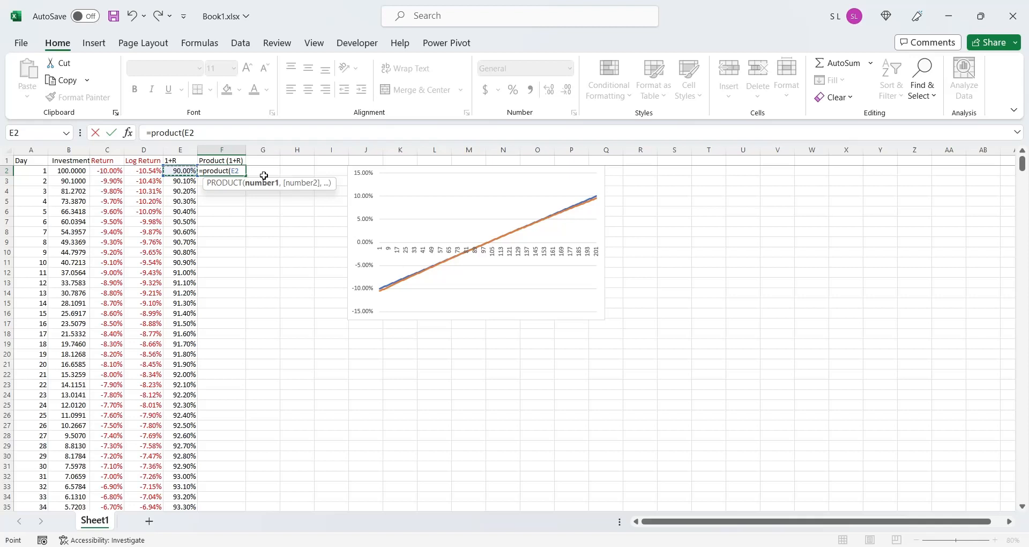
pyautogui.write(':')
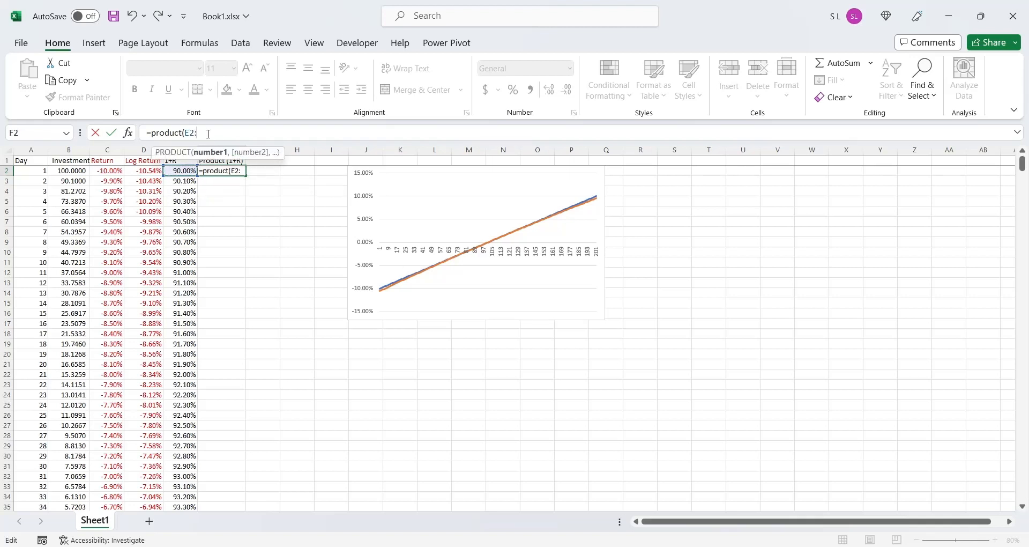
pyautogui.write(':E2)-')
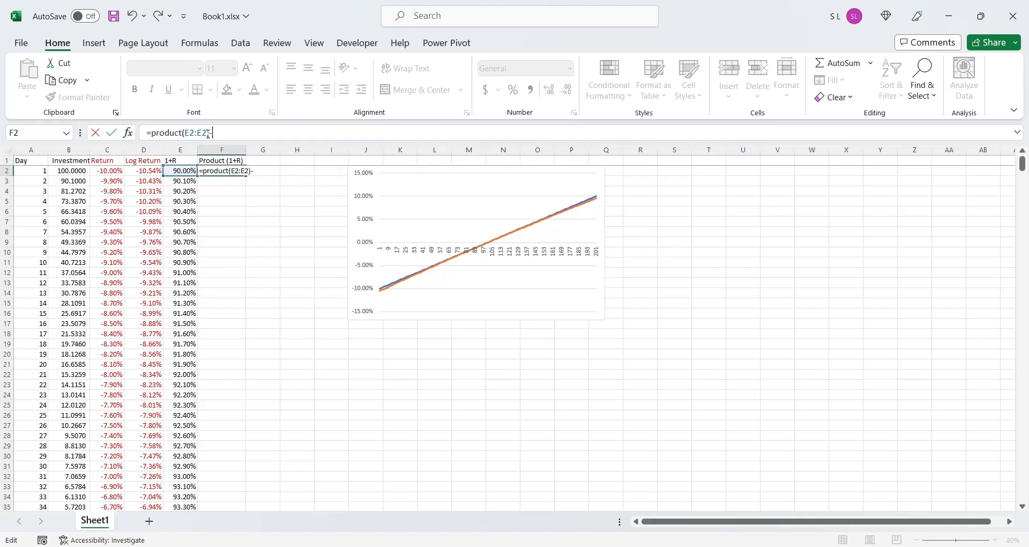
pyautogui.write('1')
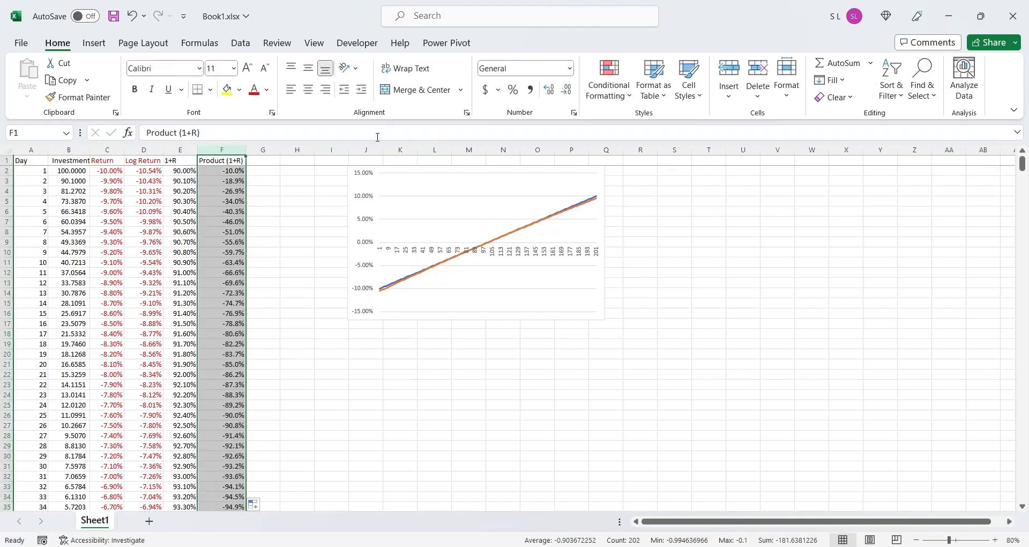
# - Fill the cumulative returns down, format them as percentages and colour them green
pyautogui.click(548, 90)
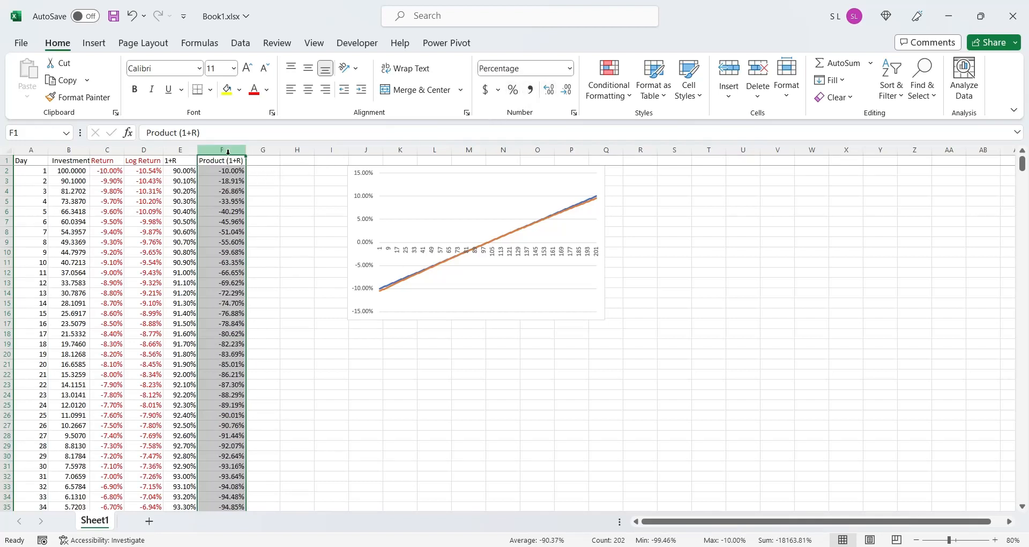
pyautogui.click(221, 201)
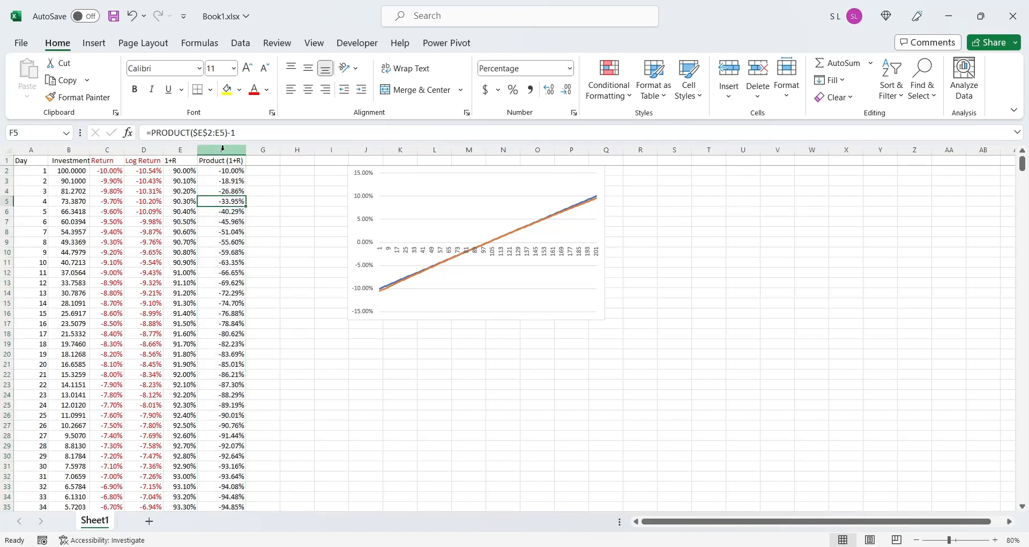
pyautogui.click(267, 90)
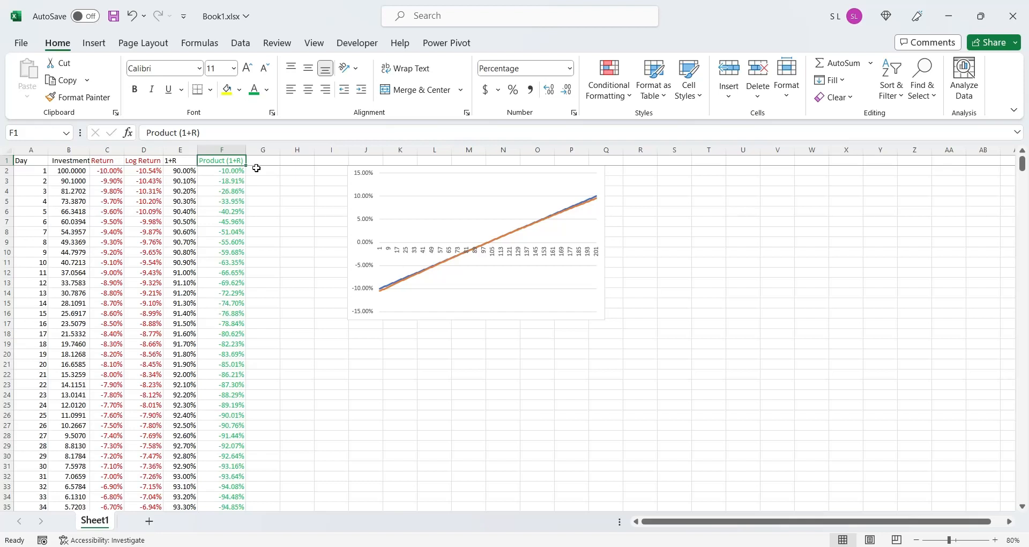
# - Add a Sum Log R header in G1 and enter =SUM($D$2:D2) in G2
pyautogui.click(262, 160)
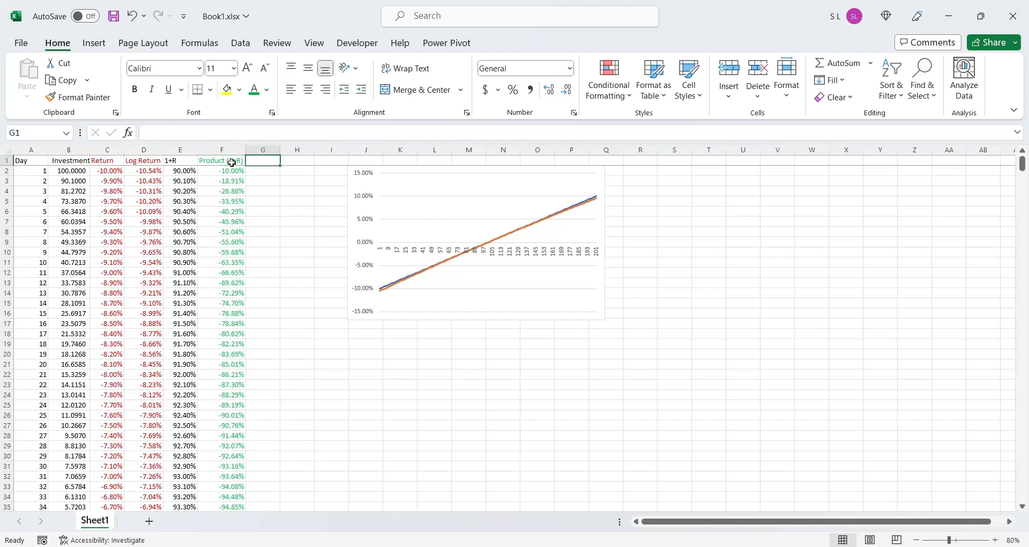
pyautogui.write('S')
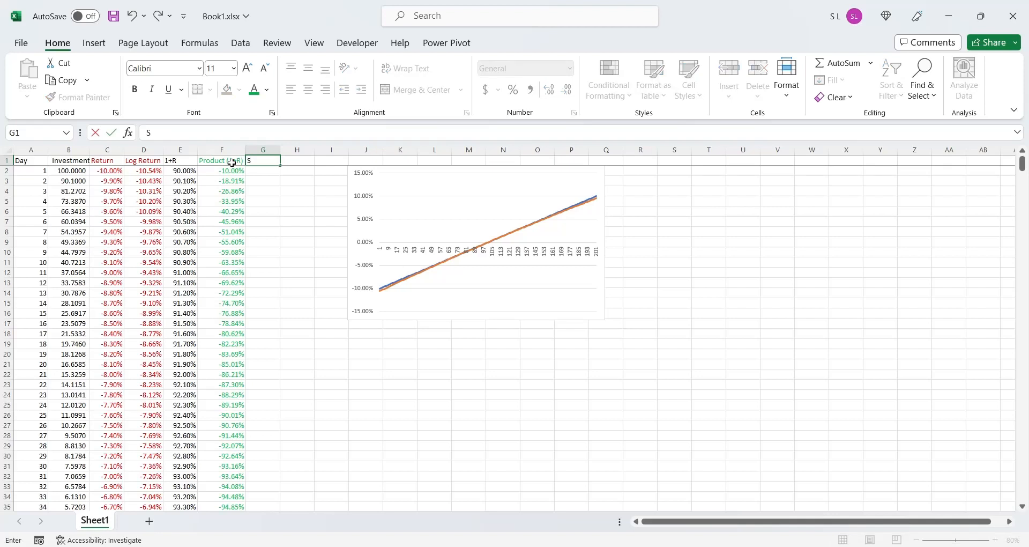
pyautogui.write('um Log R')
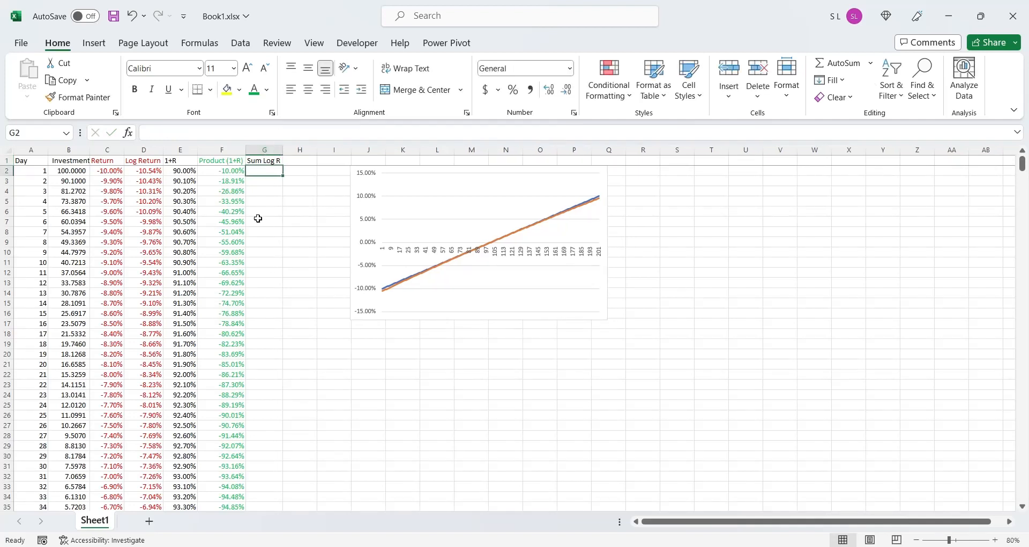
pyautogui.write('=sum(')
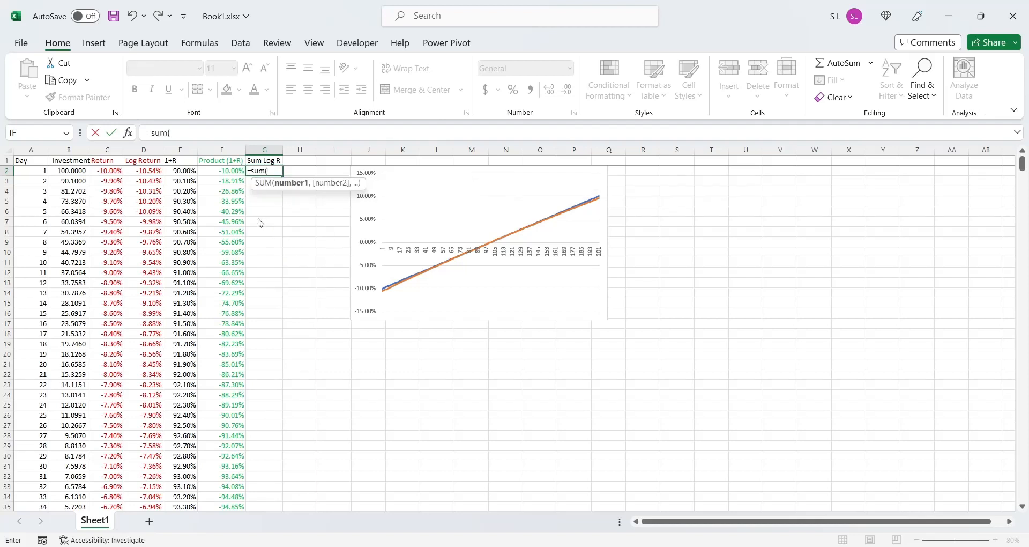
pyautogui.click(221, 170)
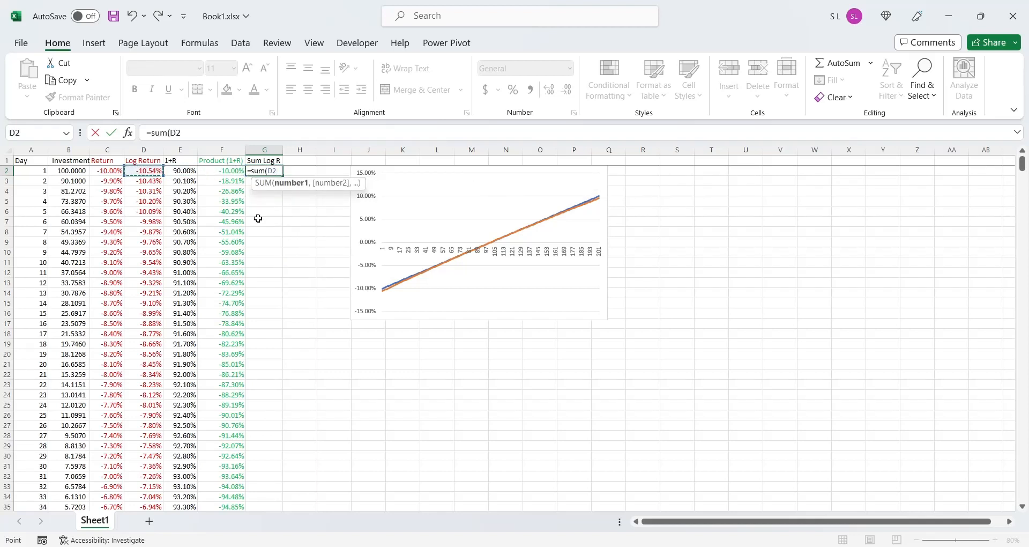
pyautogui.write(':D2D')
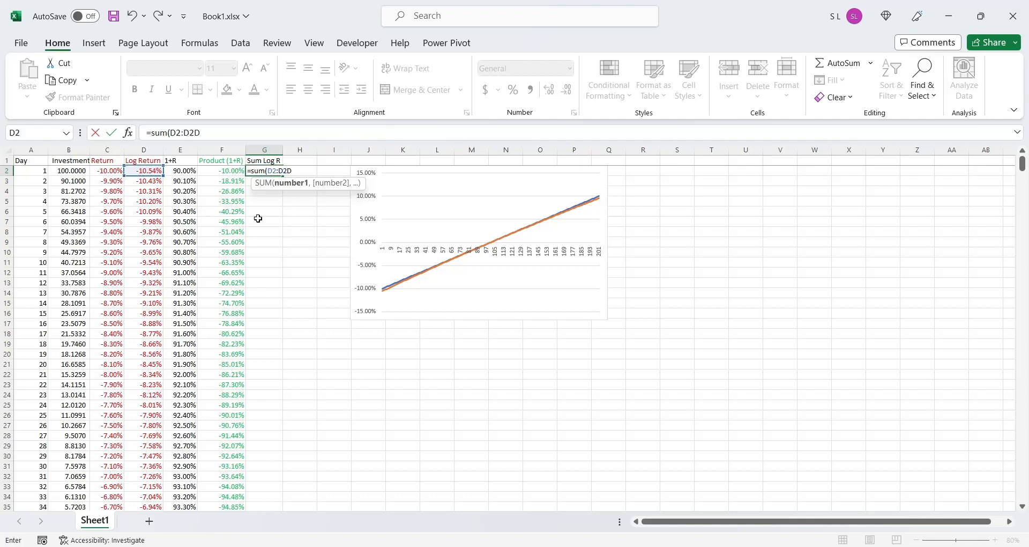
pyautogui.press('Backspace')
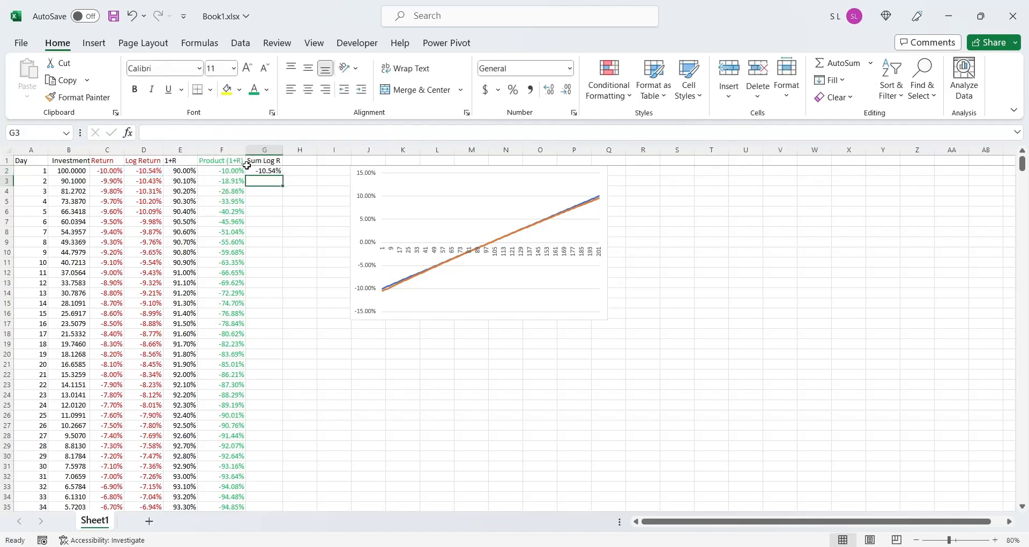
# - Copy the running log-return sum down to G202 and review the results
pyautogui.click(264, 170)
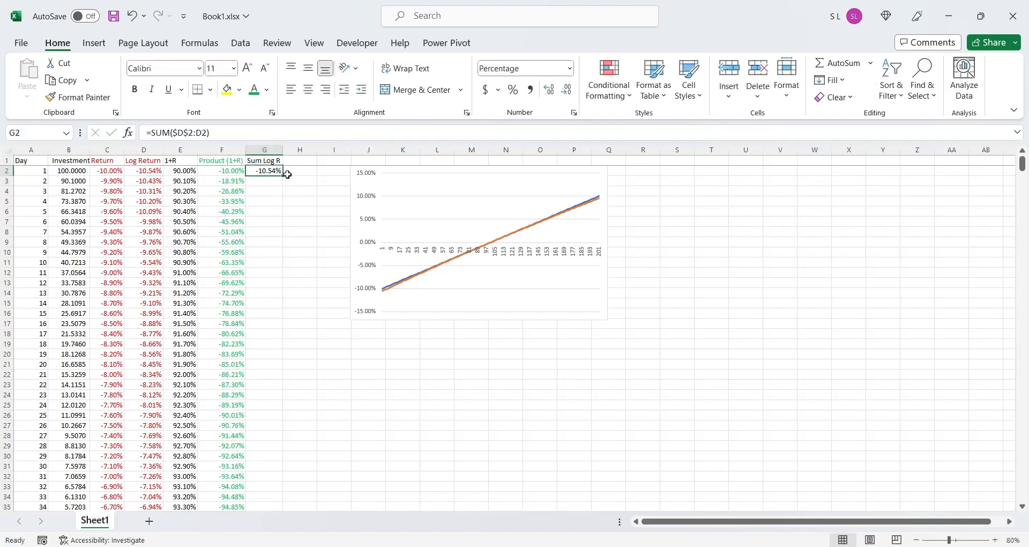
pyautogui.moveTo(264, 171); pyautogui.dragTo(265, 504)
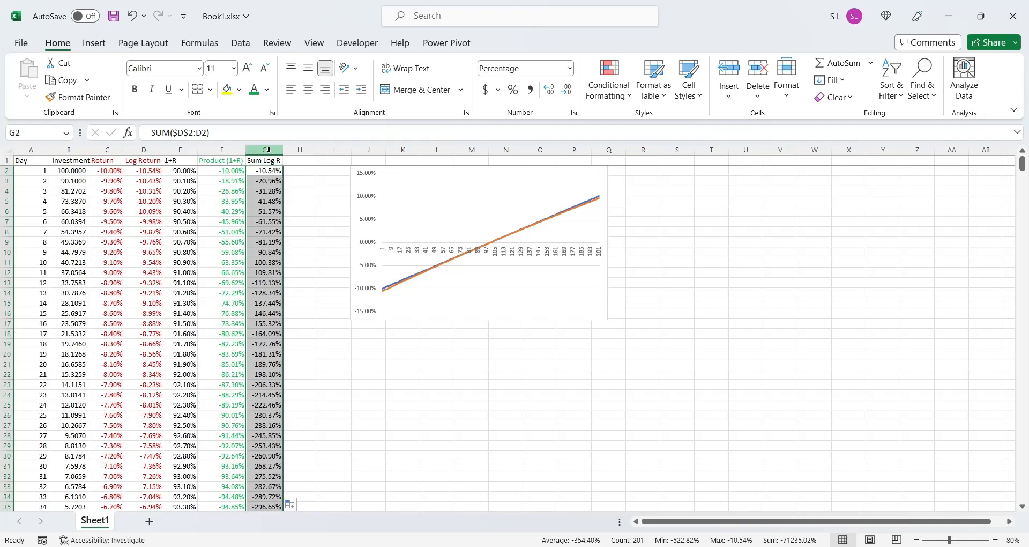
pyautogui.scroll(-3)
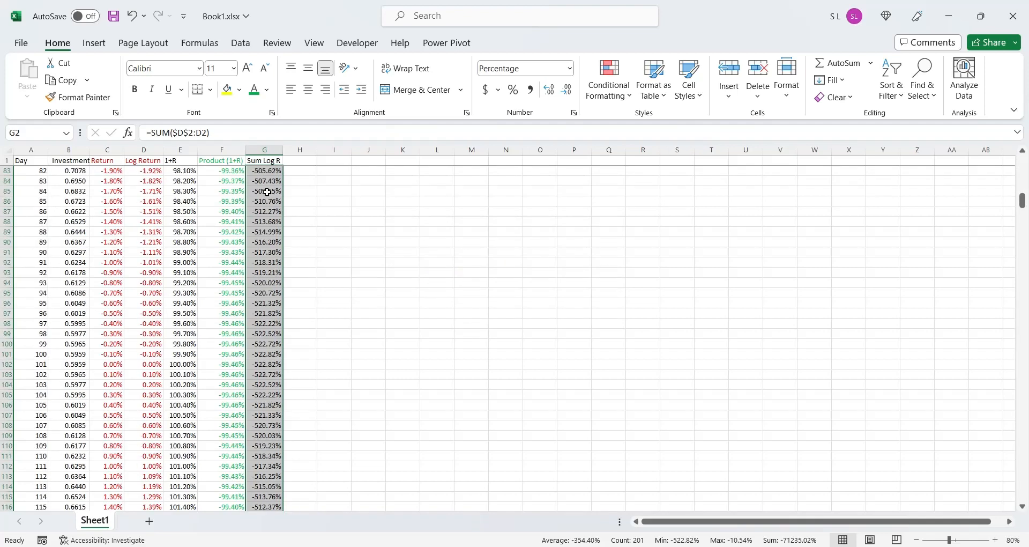
pyautogui.scroll(-3)
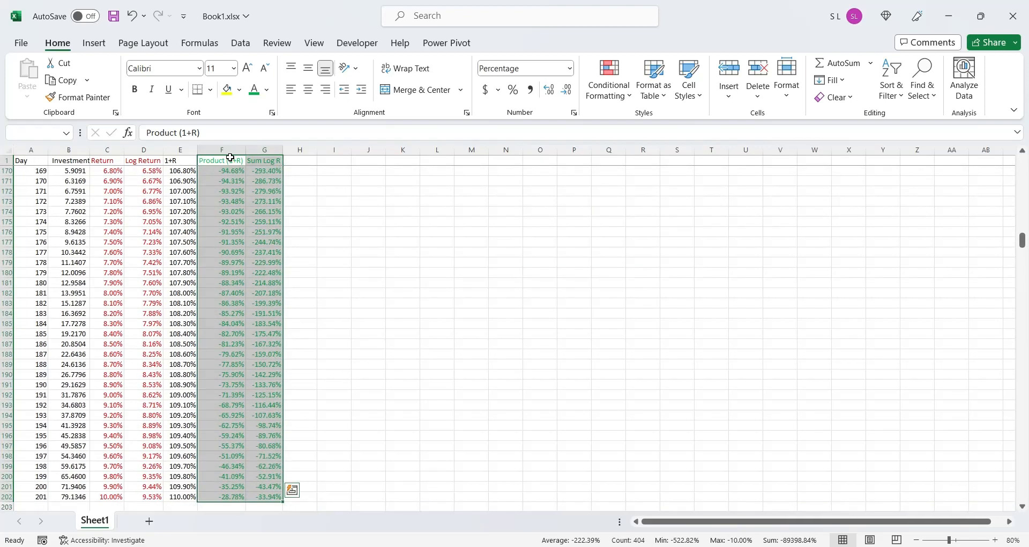
# - Insert a line chart of Product (1+R) and Sum Log R titled Return vs Log Return
pyautogui.click(94, 43)
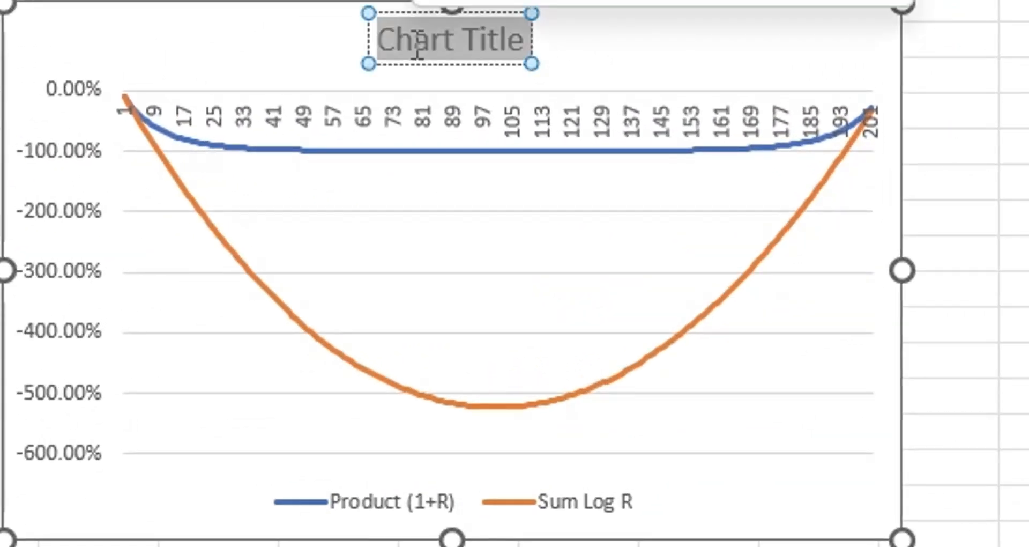
pyautogui.write('Return vs L')
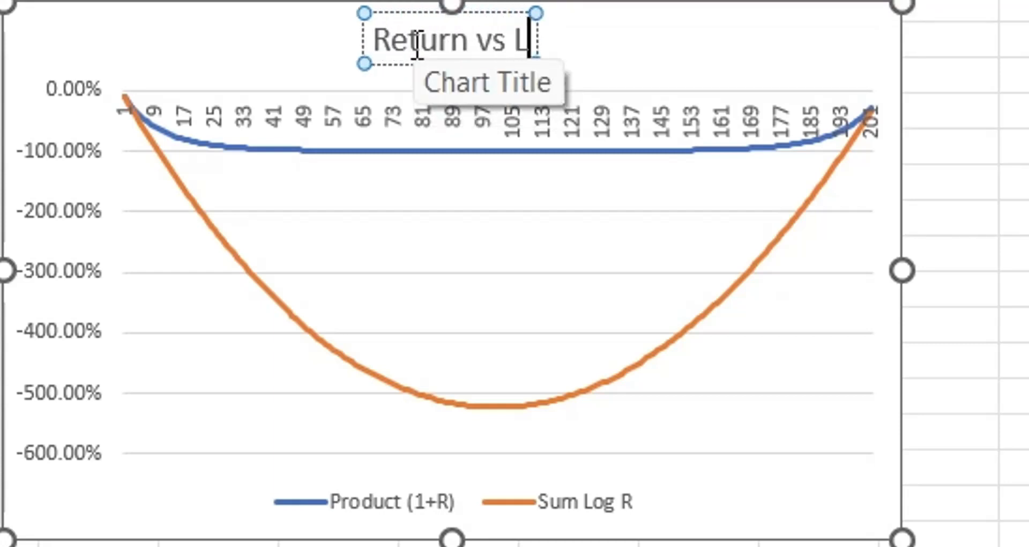
pyautogui.write('og Return')
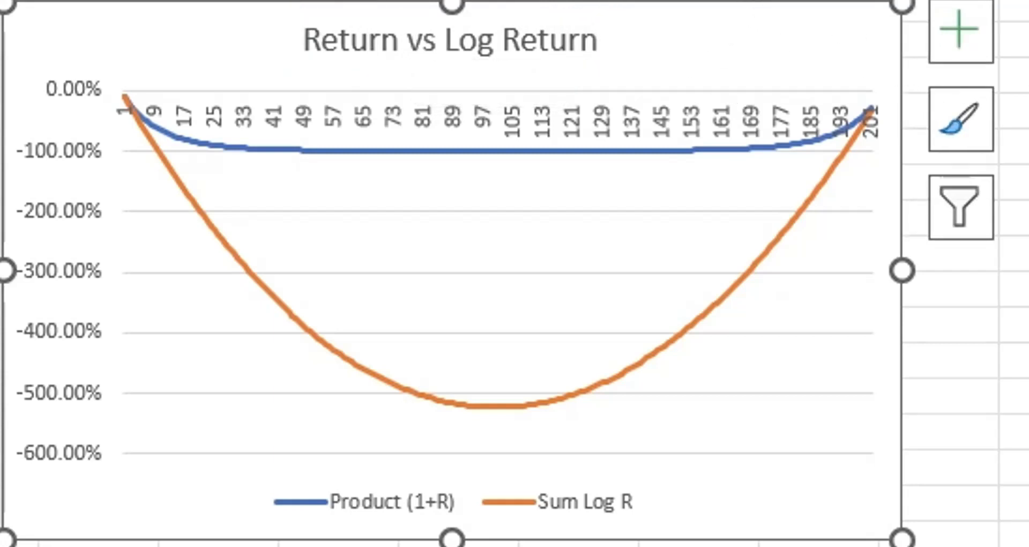
pyautogui.rightClick(92, 520)
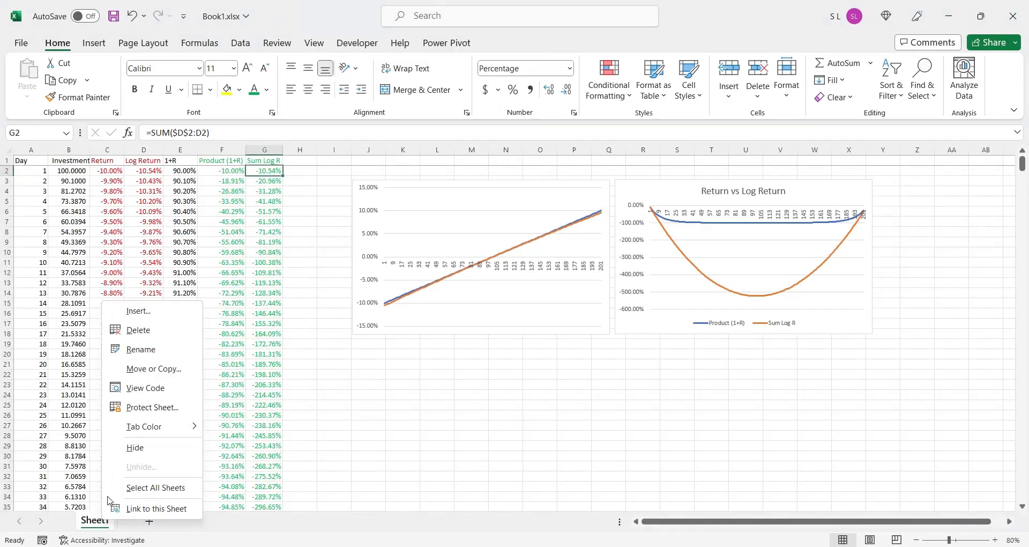
# - Copy the sheet as Rnd and set B3 to =B2+RANDBETWEEN(-10,10)/10, filled down
pyautogui.click(154, 368)
pyautogui.write('+B2+')
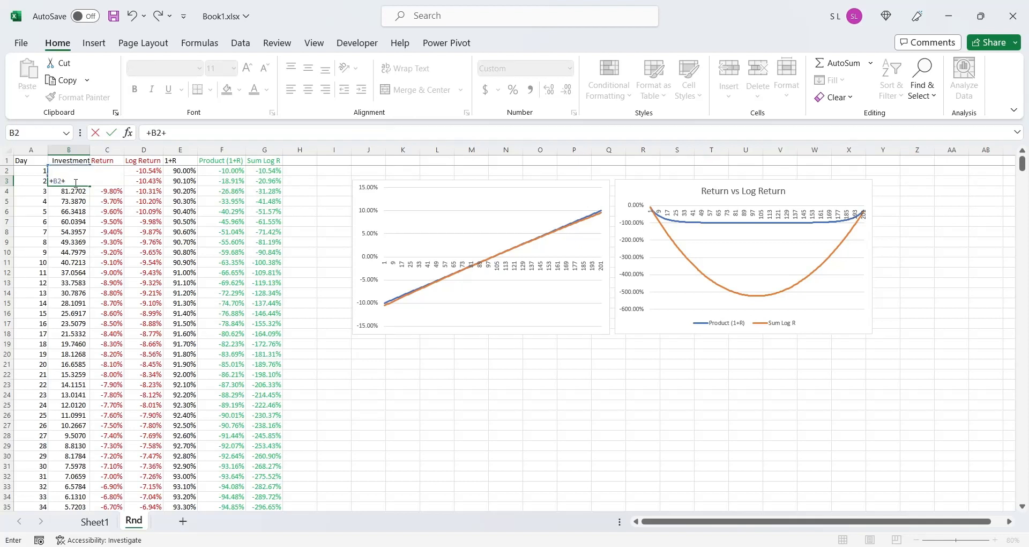
pyautogui.write('rand')
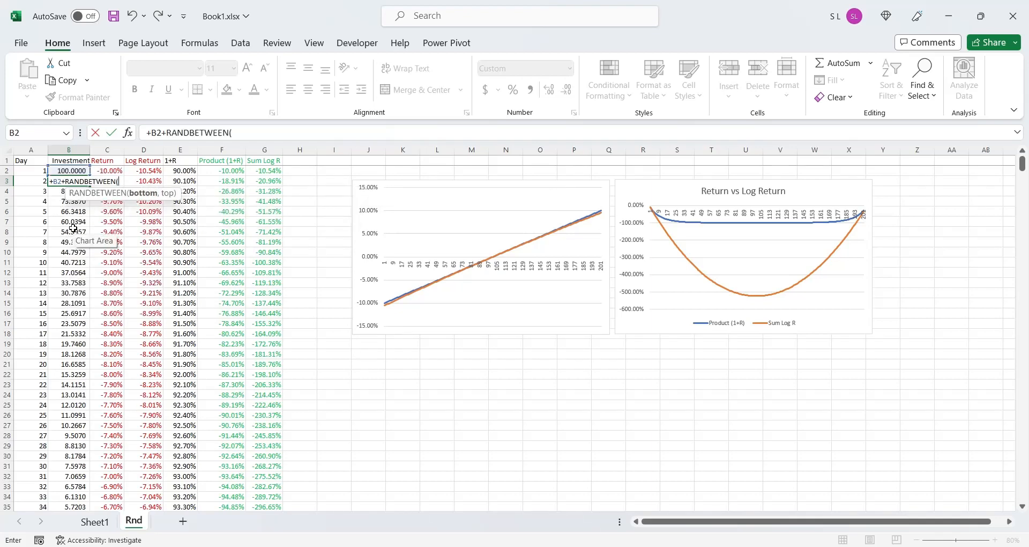
pyautogui.write('-10')
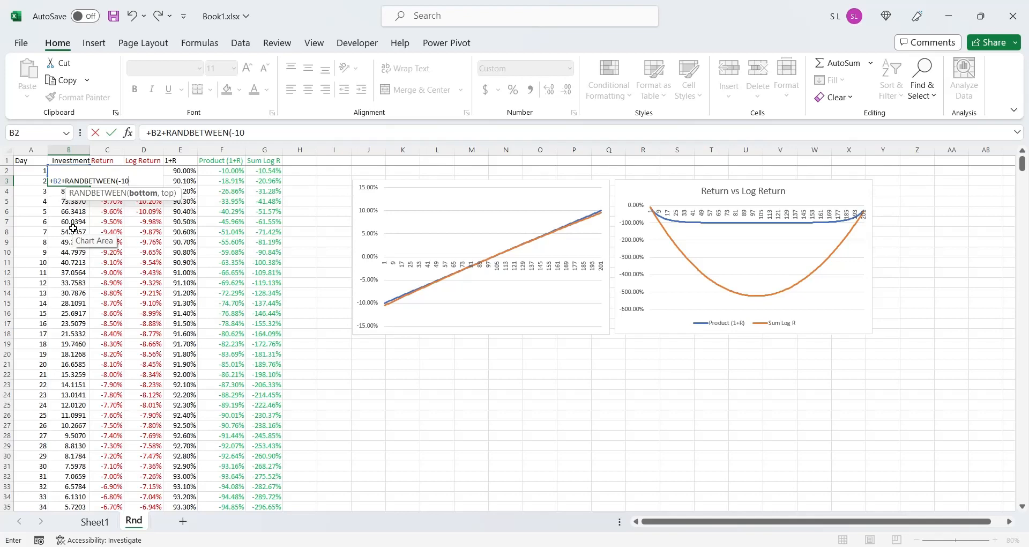
pyautogui.write(',1')
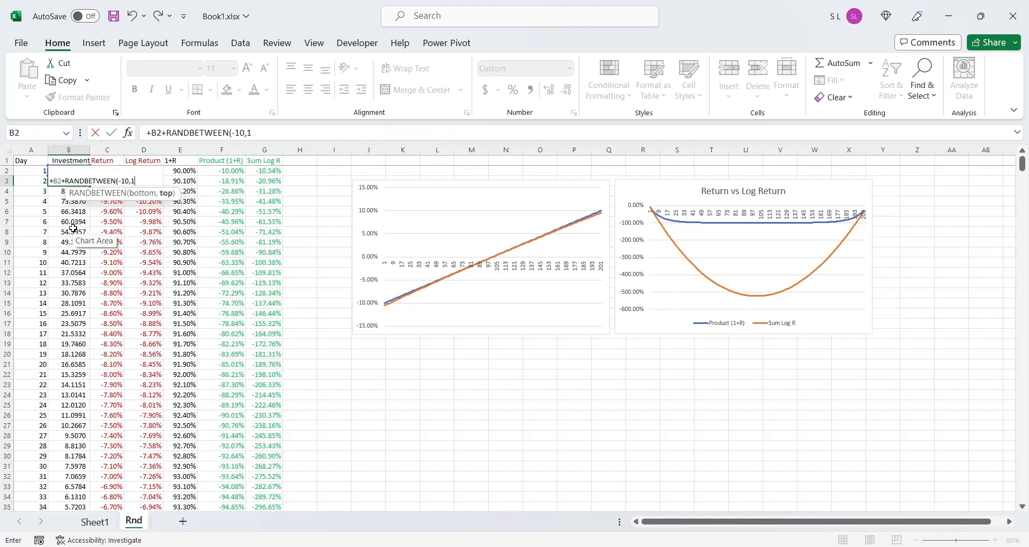
pyautogui.write('0)/10')
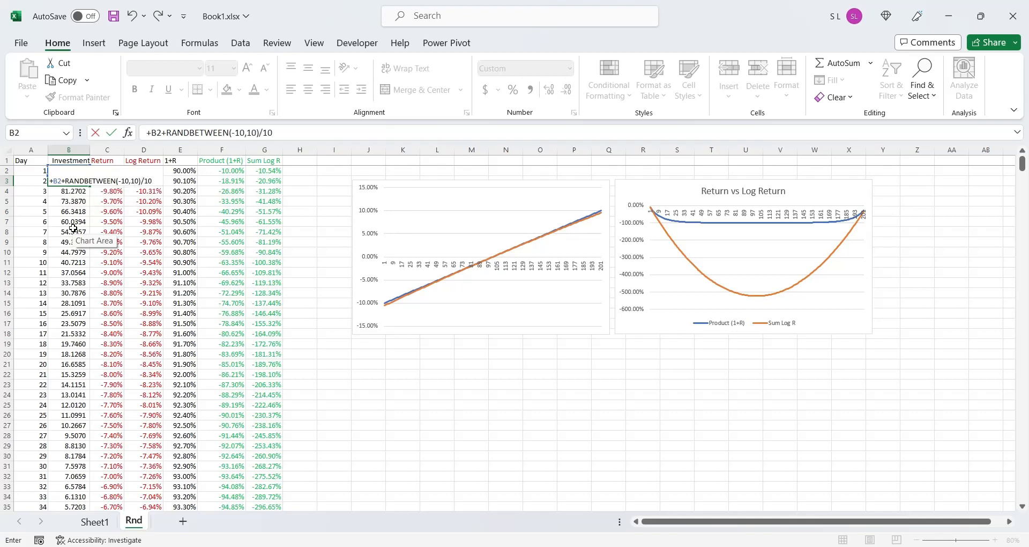
pyautogui.press('enter')
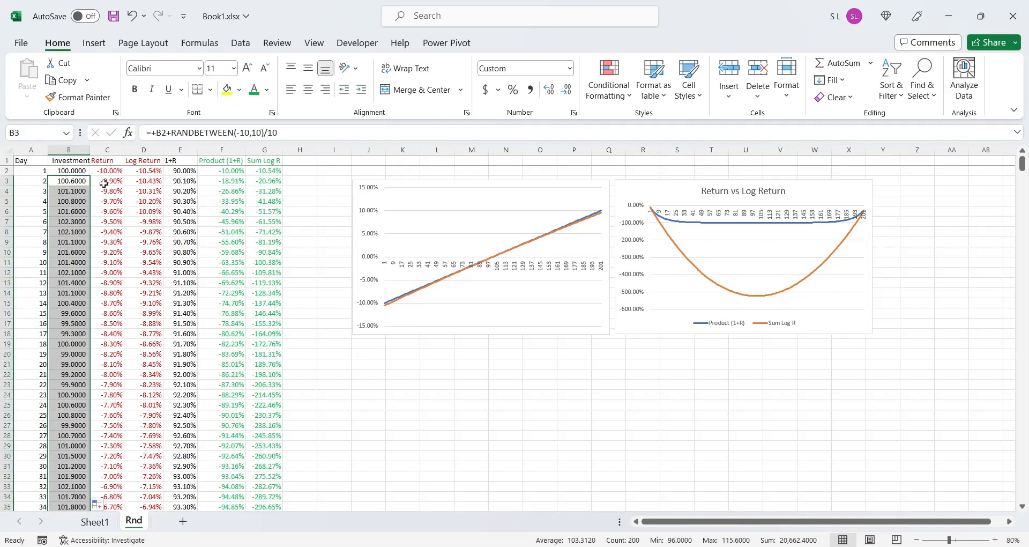
# - Rewrite the Return column as the daily percentage change (B3-B2)/B2 from C3 down, keeping C2 at 0
pyautogui.click(71, 170)
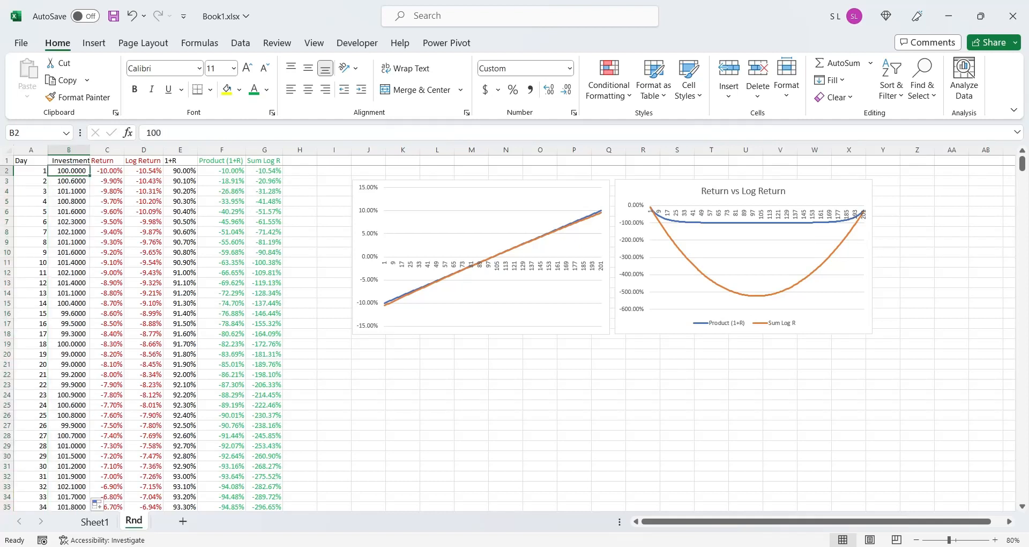
pyautogui.click(106, 171)
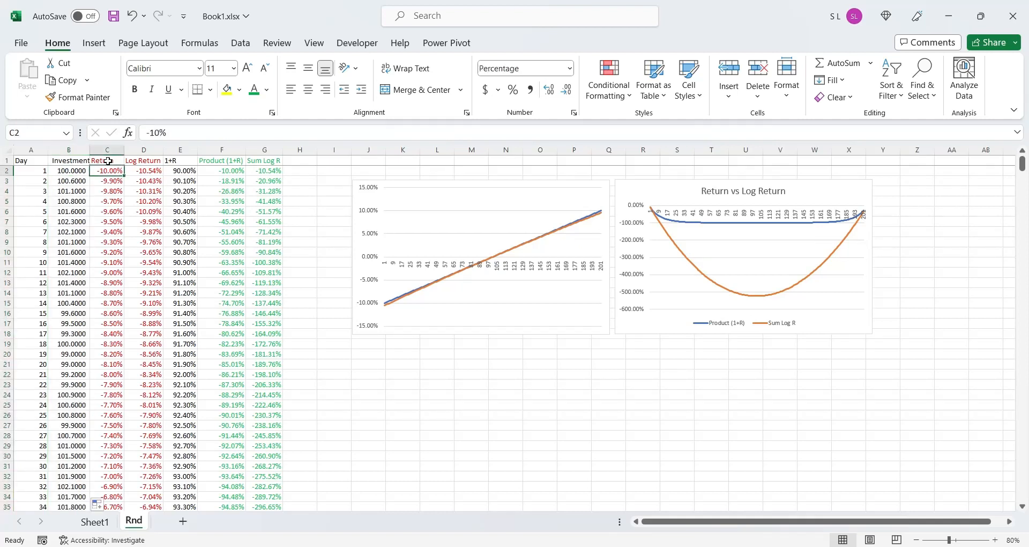
pyautogui.click(107, 181)
pyautogui.write('+')
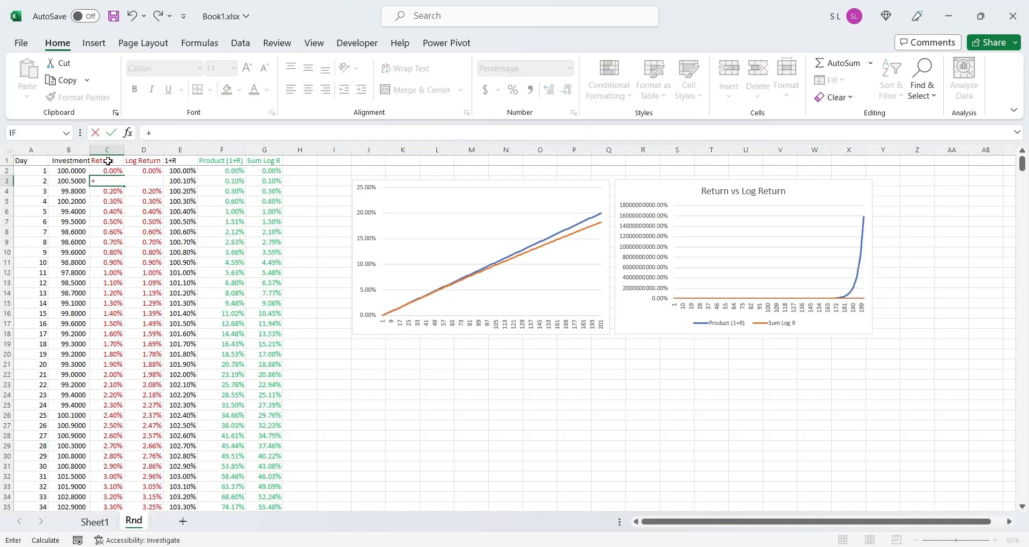
pyautogui.write('(B3-B2')
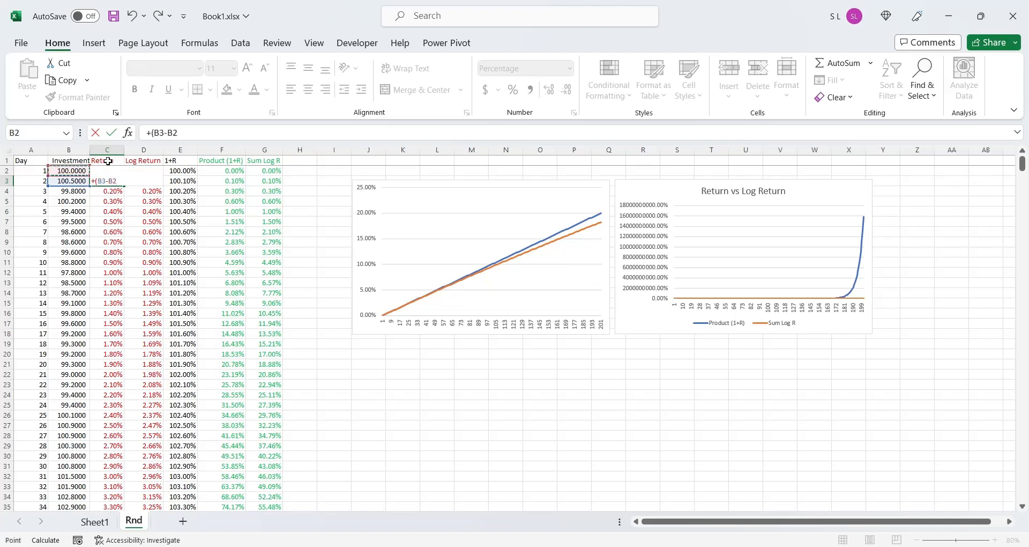
pyautogui.write('/C2')
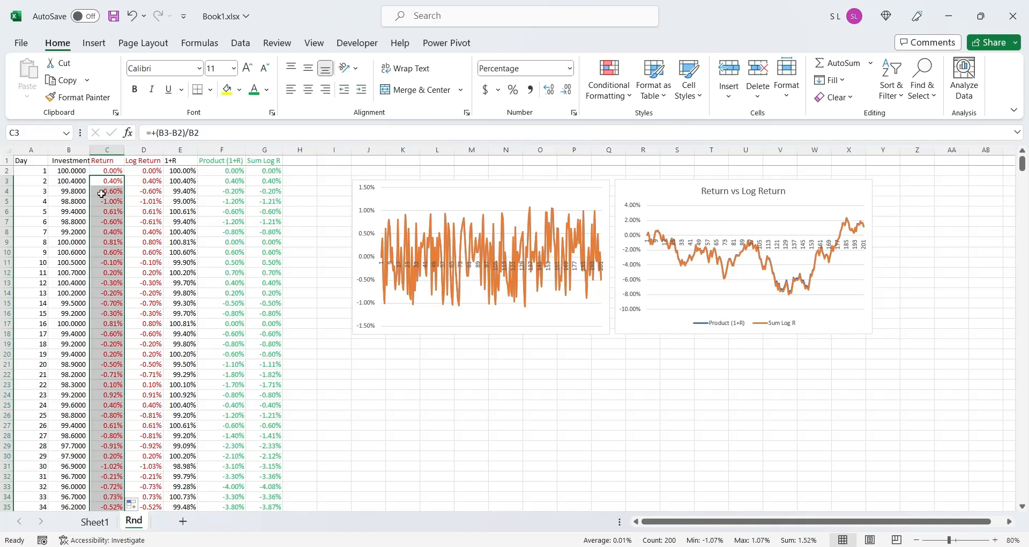
pyautogui.click(143, 191)
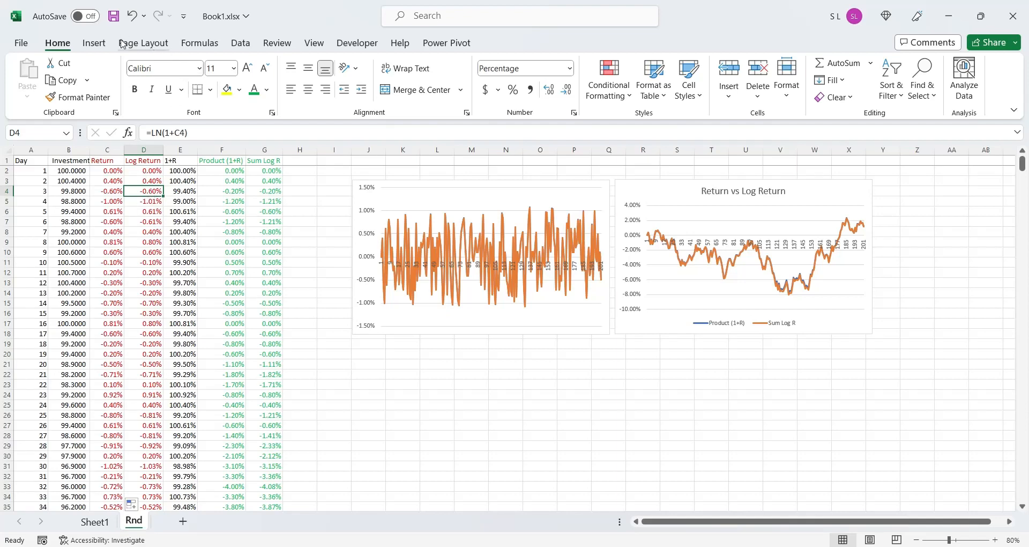
pyautogui.click(113, 16)
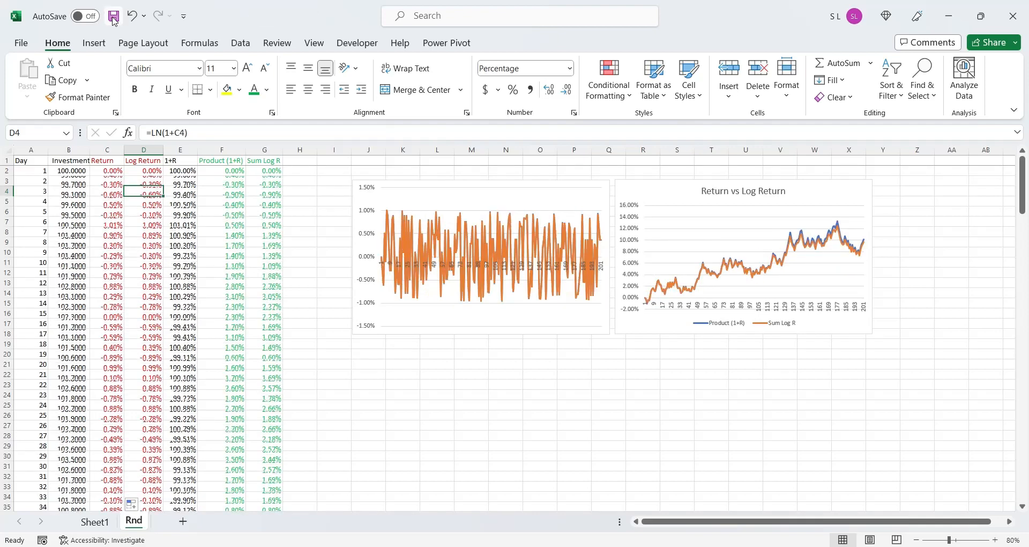
# - Save the workbook, then enter =(B202-B2)/B2 in F204 to show the 0.70% overall return
pyautogui.click(115, 16)
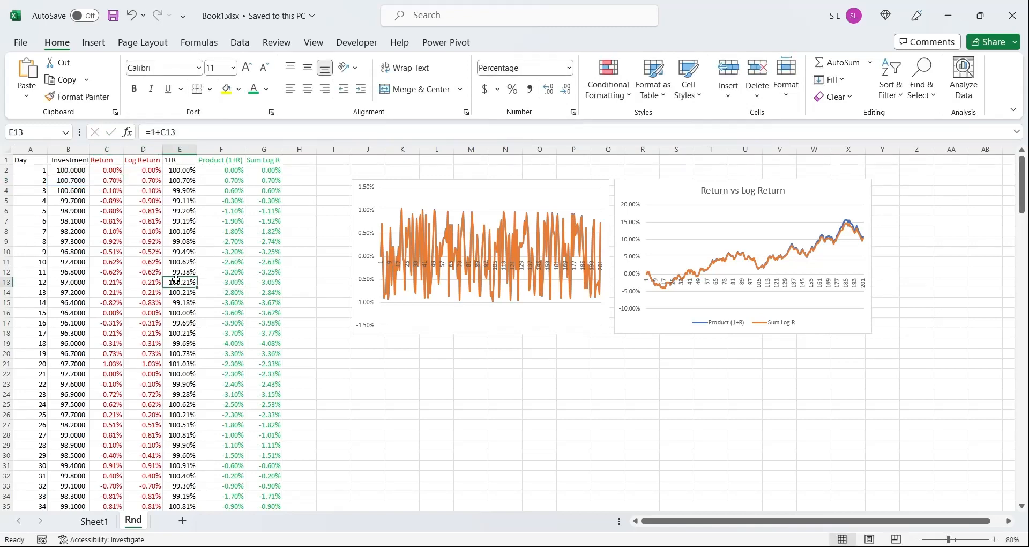
pyautogui.scroll(-3)
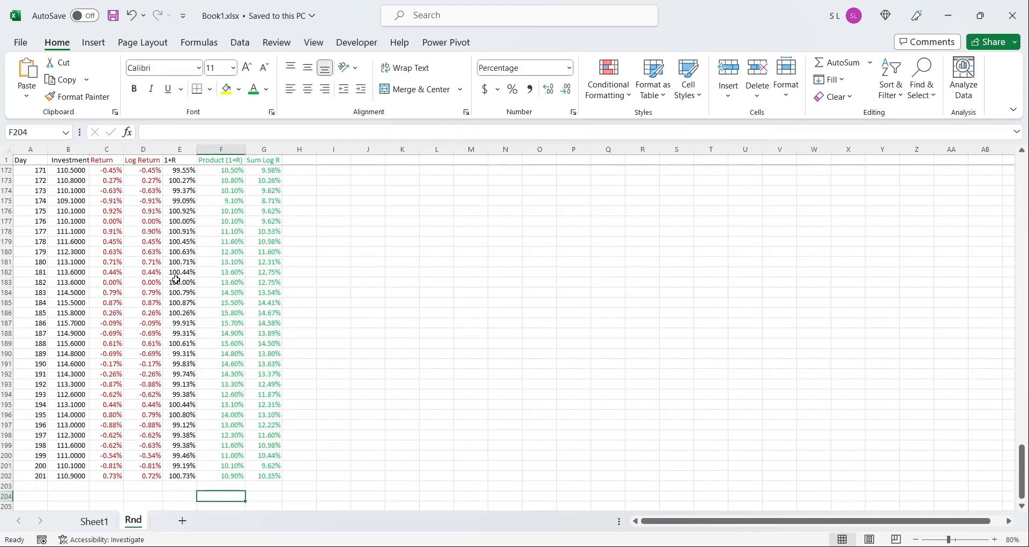
pyautogui.write('+(B3-B2)/B2')
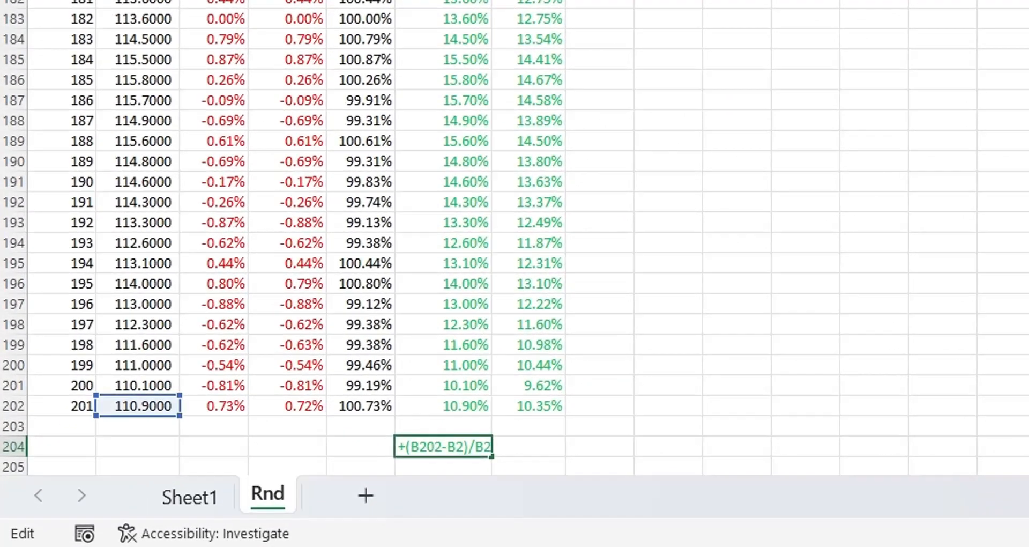
pyautogui.press('enter')
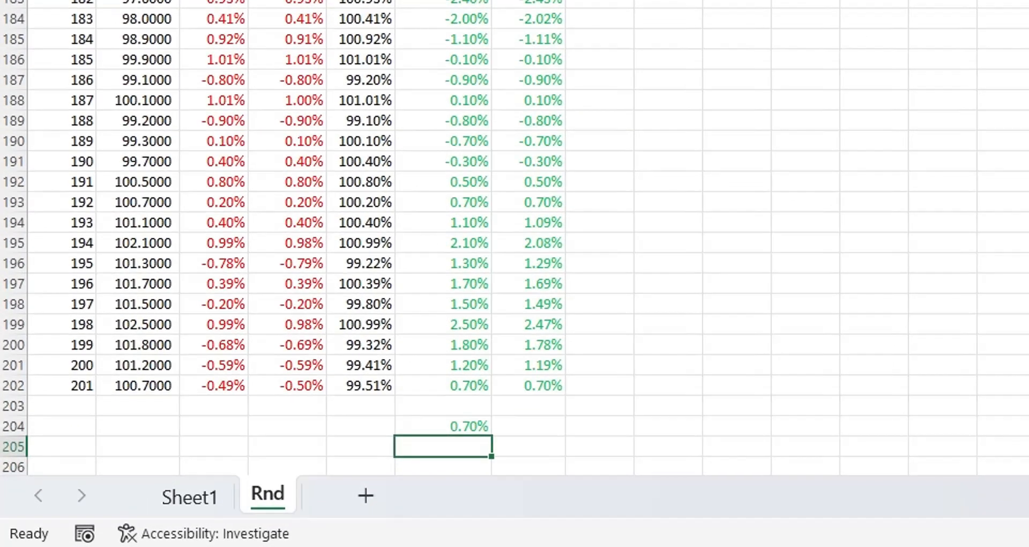